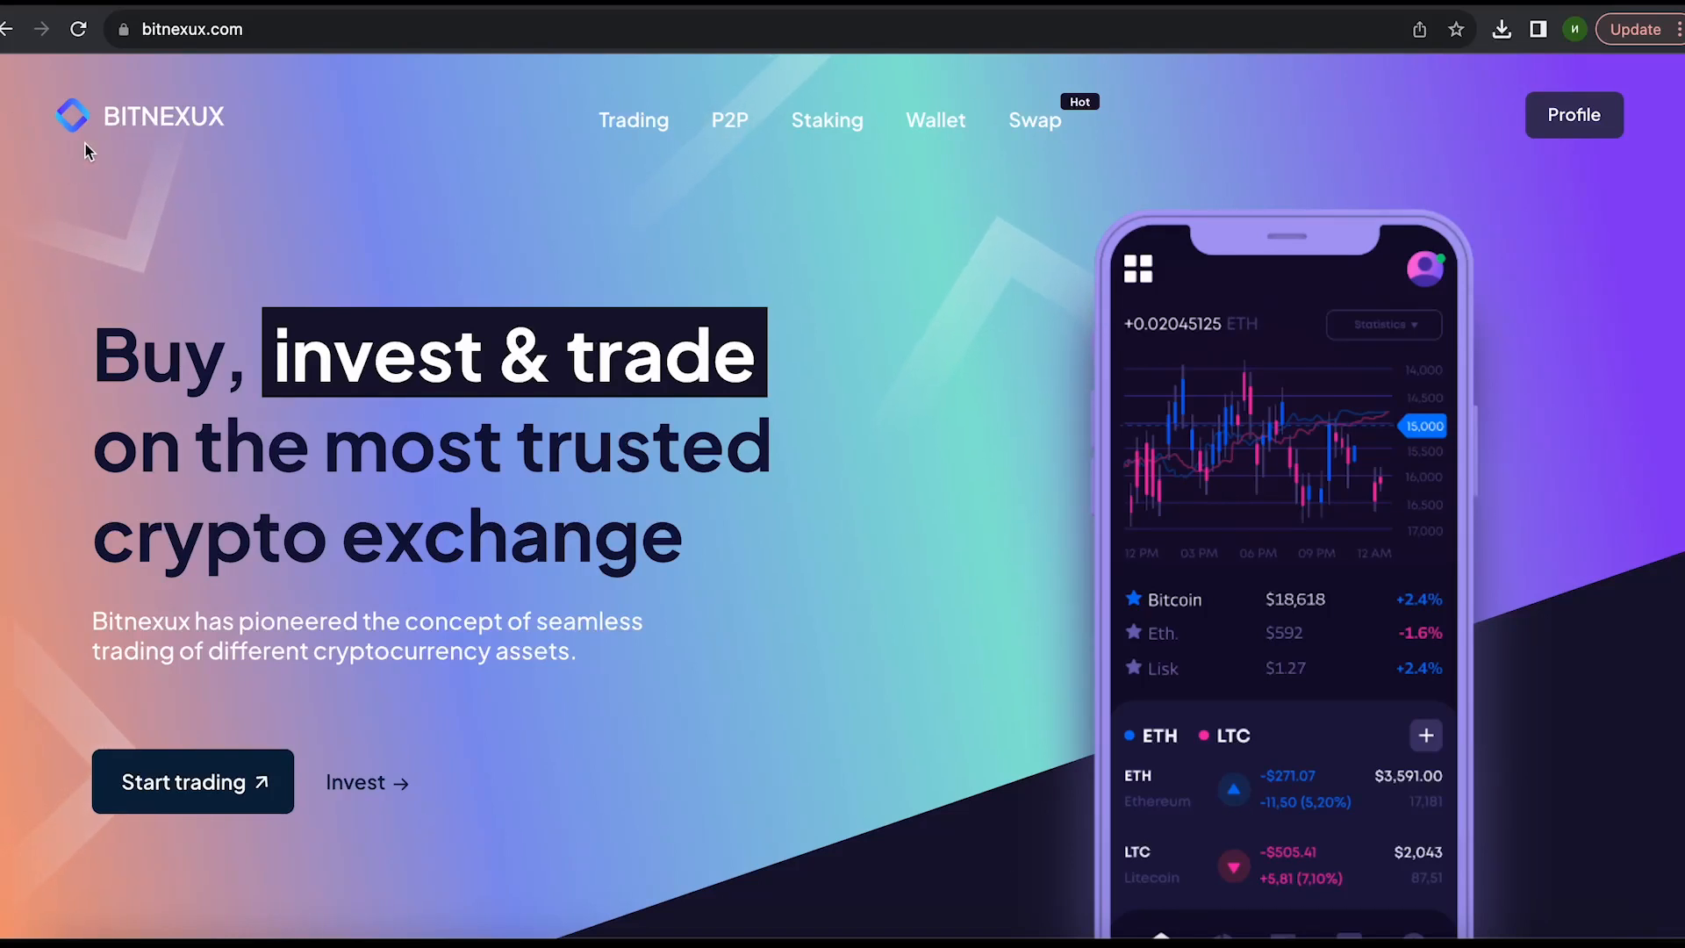
mouse_move(228, 184)
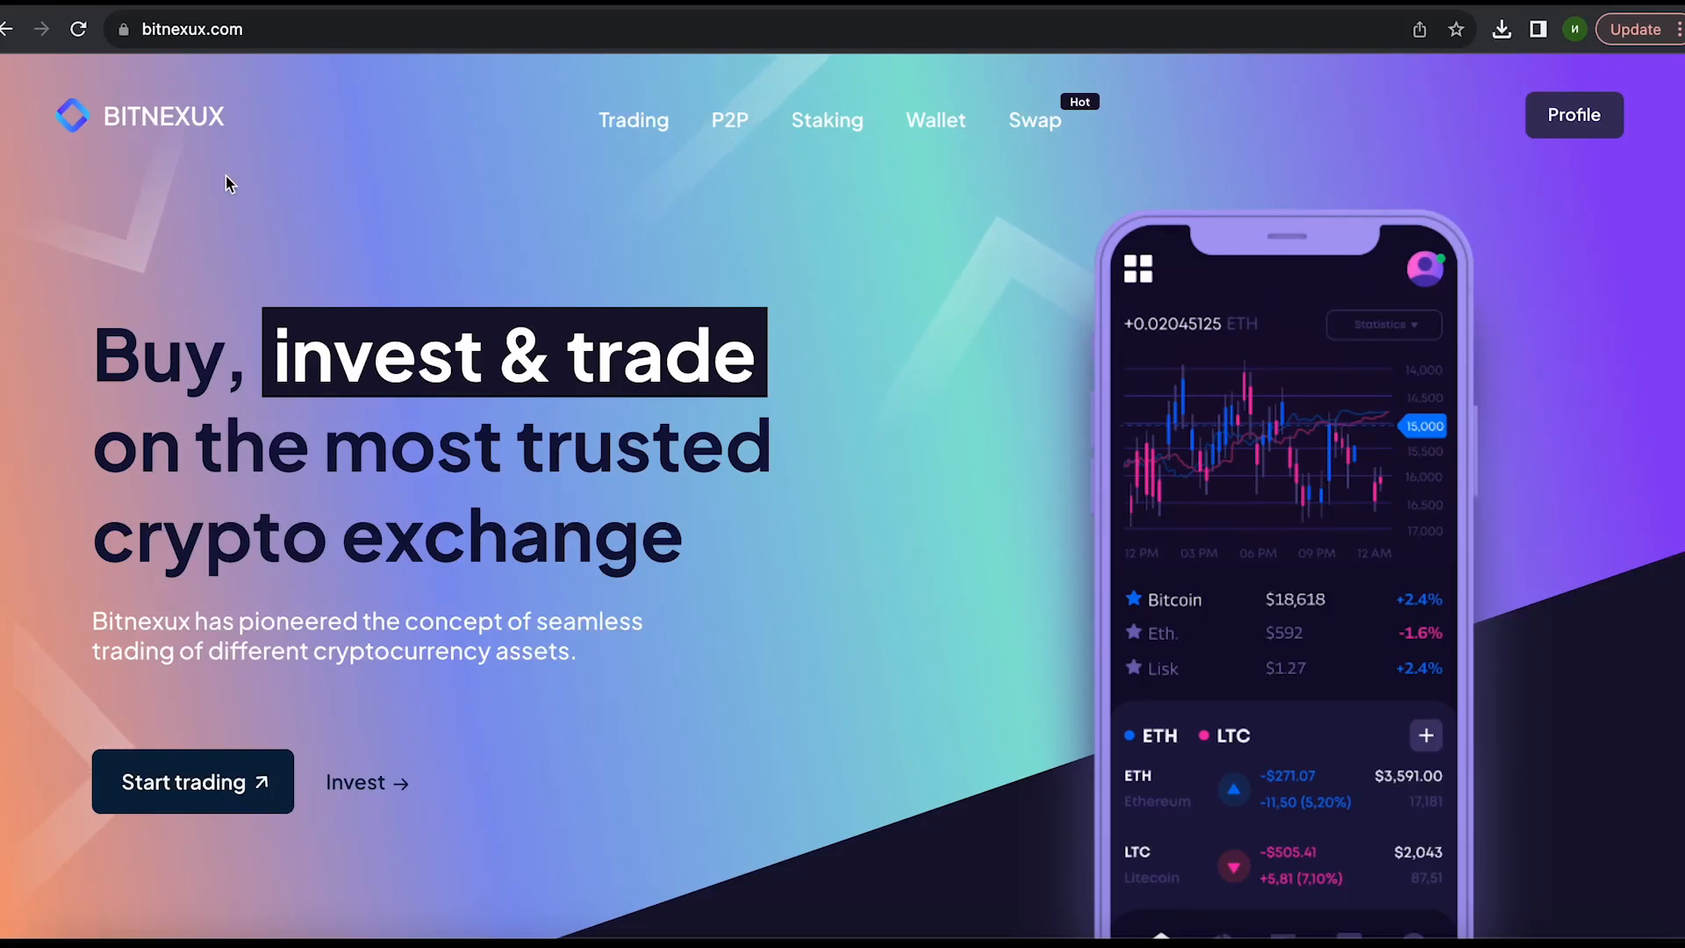
mouse_move(283, 148)
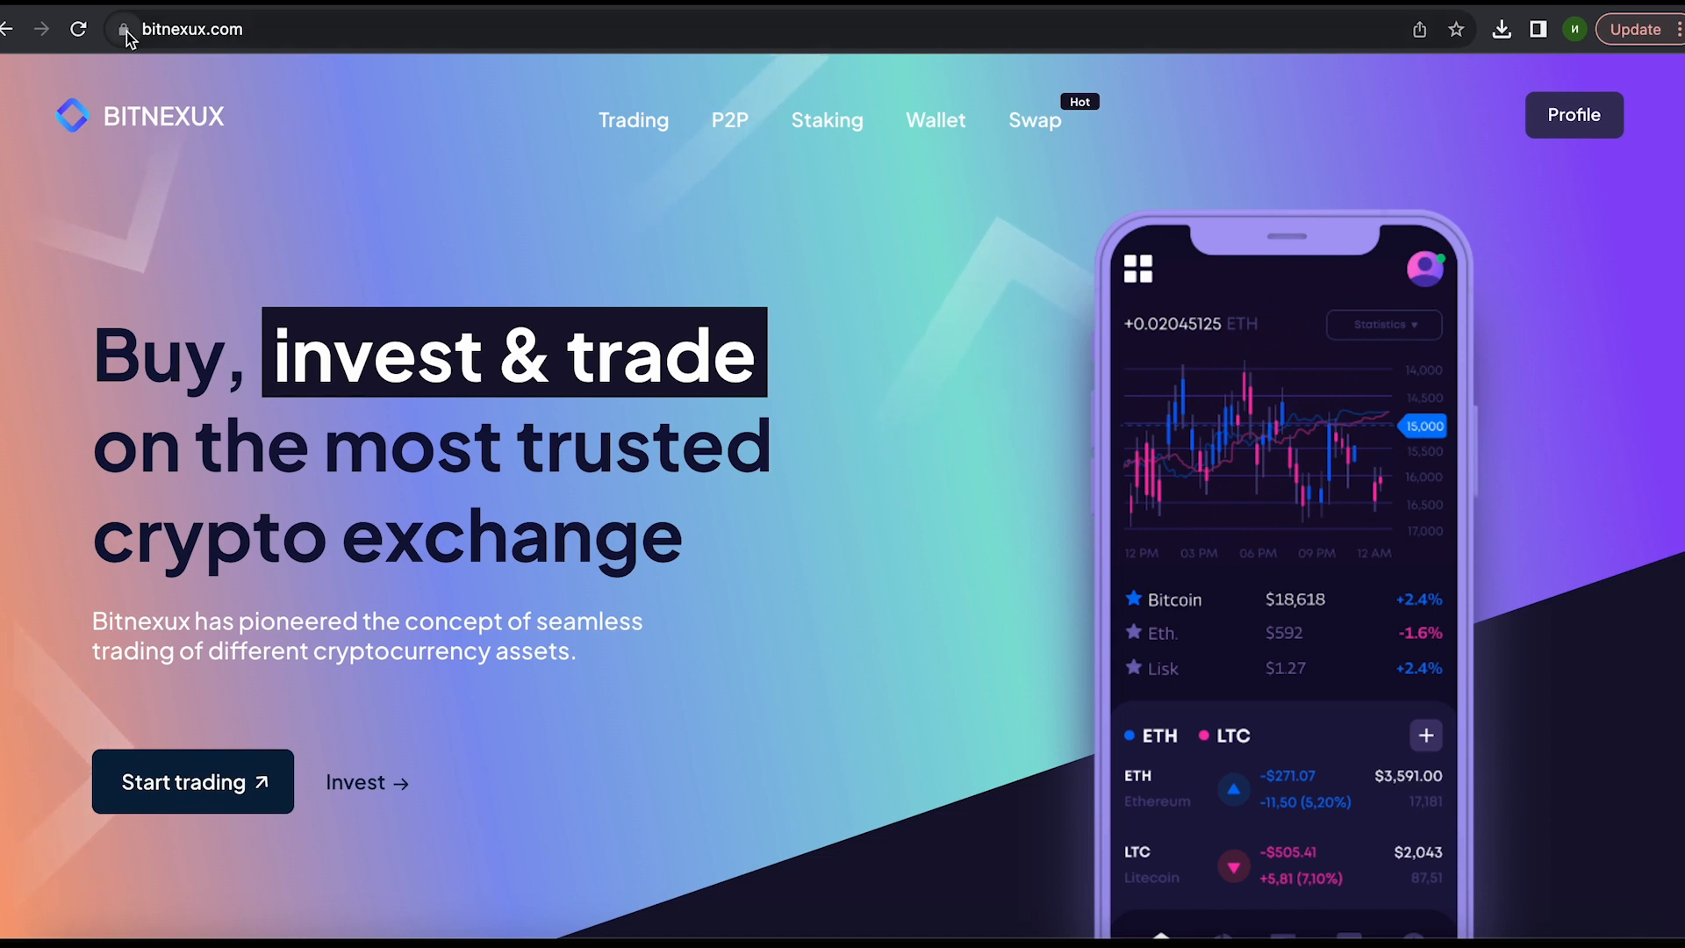
mouse_move(203, 123)
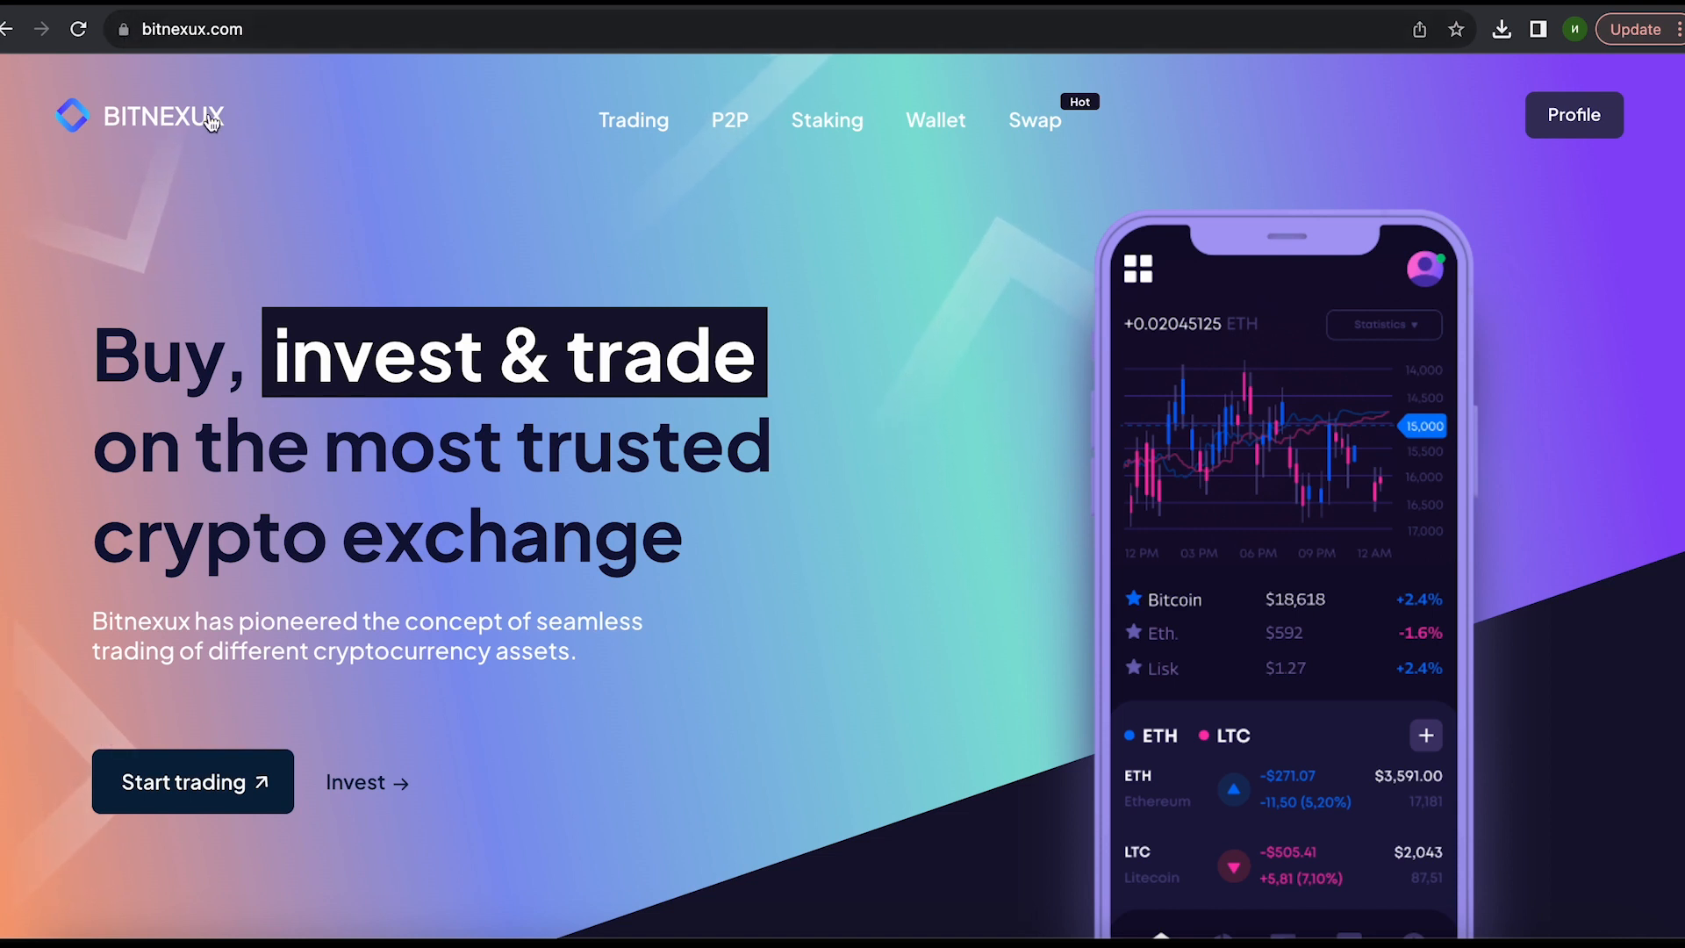
Step: Go from the home page to the LTC/USDT spot trading page
click(632, 119)
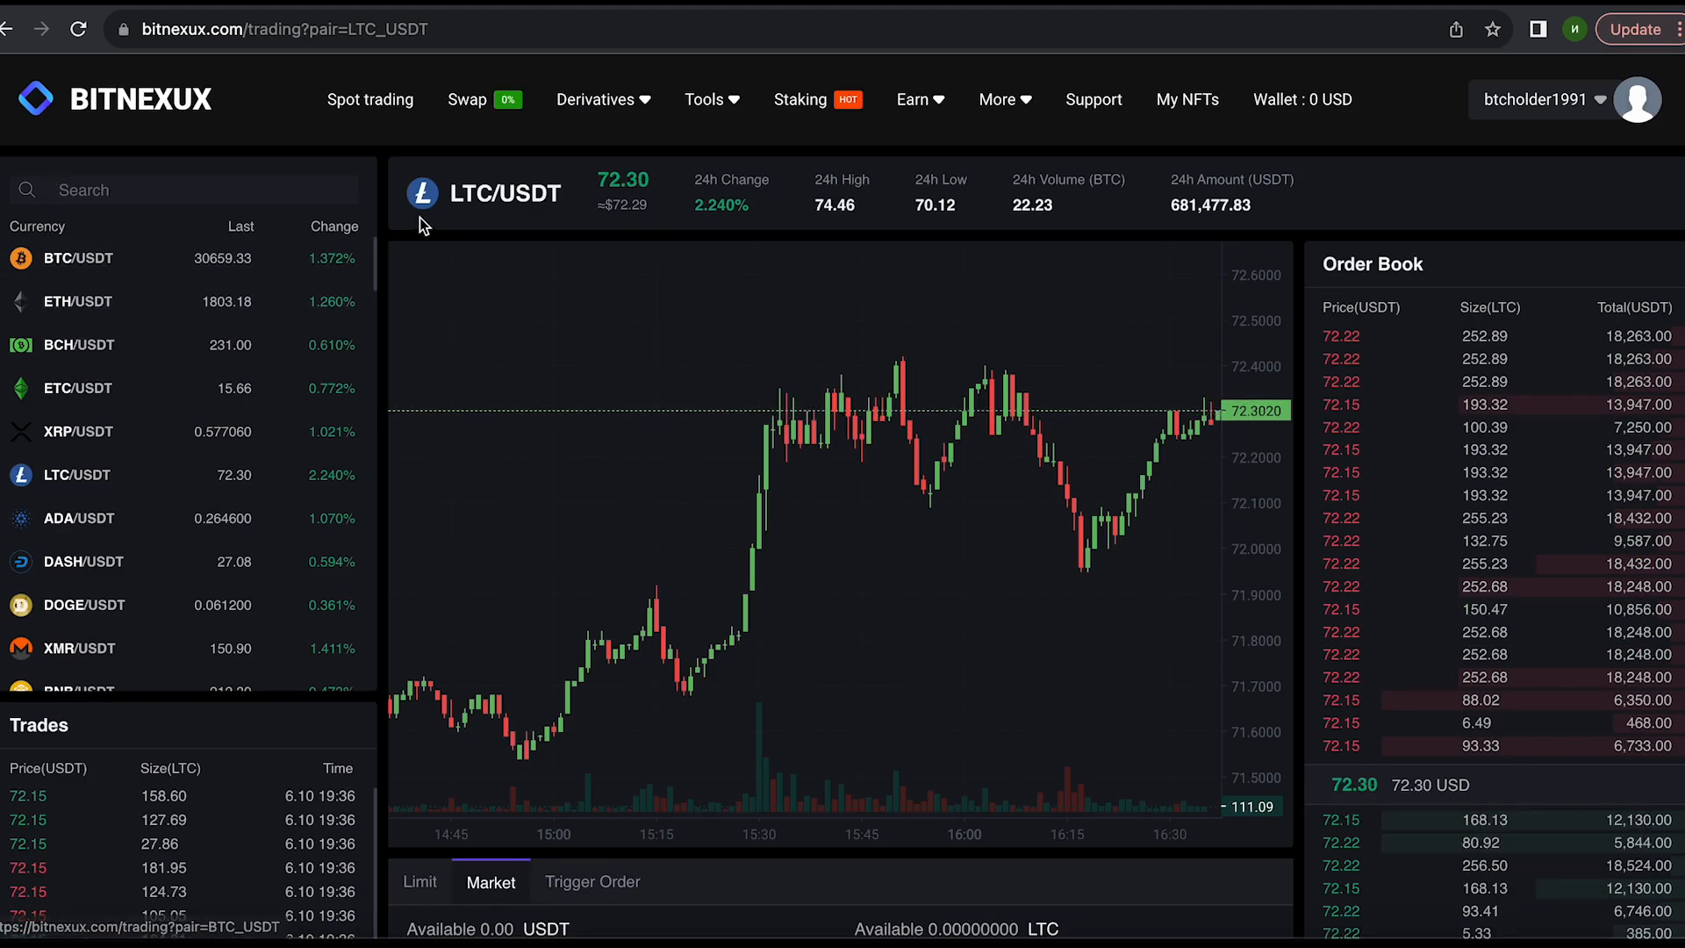
Step: Reveal and copy the Litecoin LTC deposit address on the Litecoin (LTC) network from Wallet > Deposit
click(1302, 98)
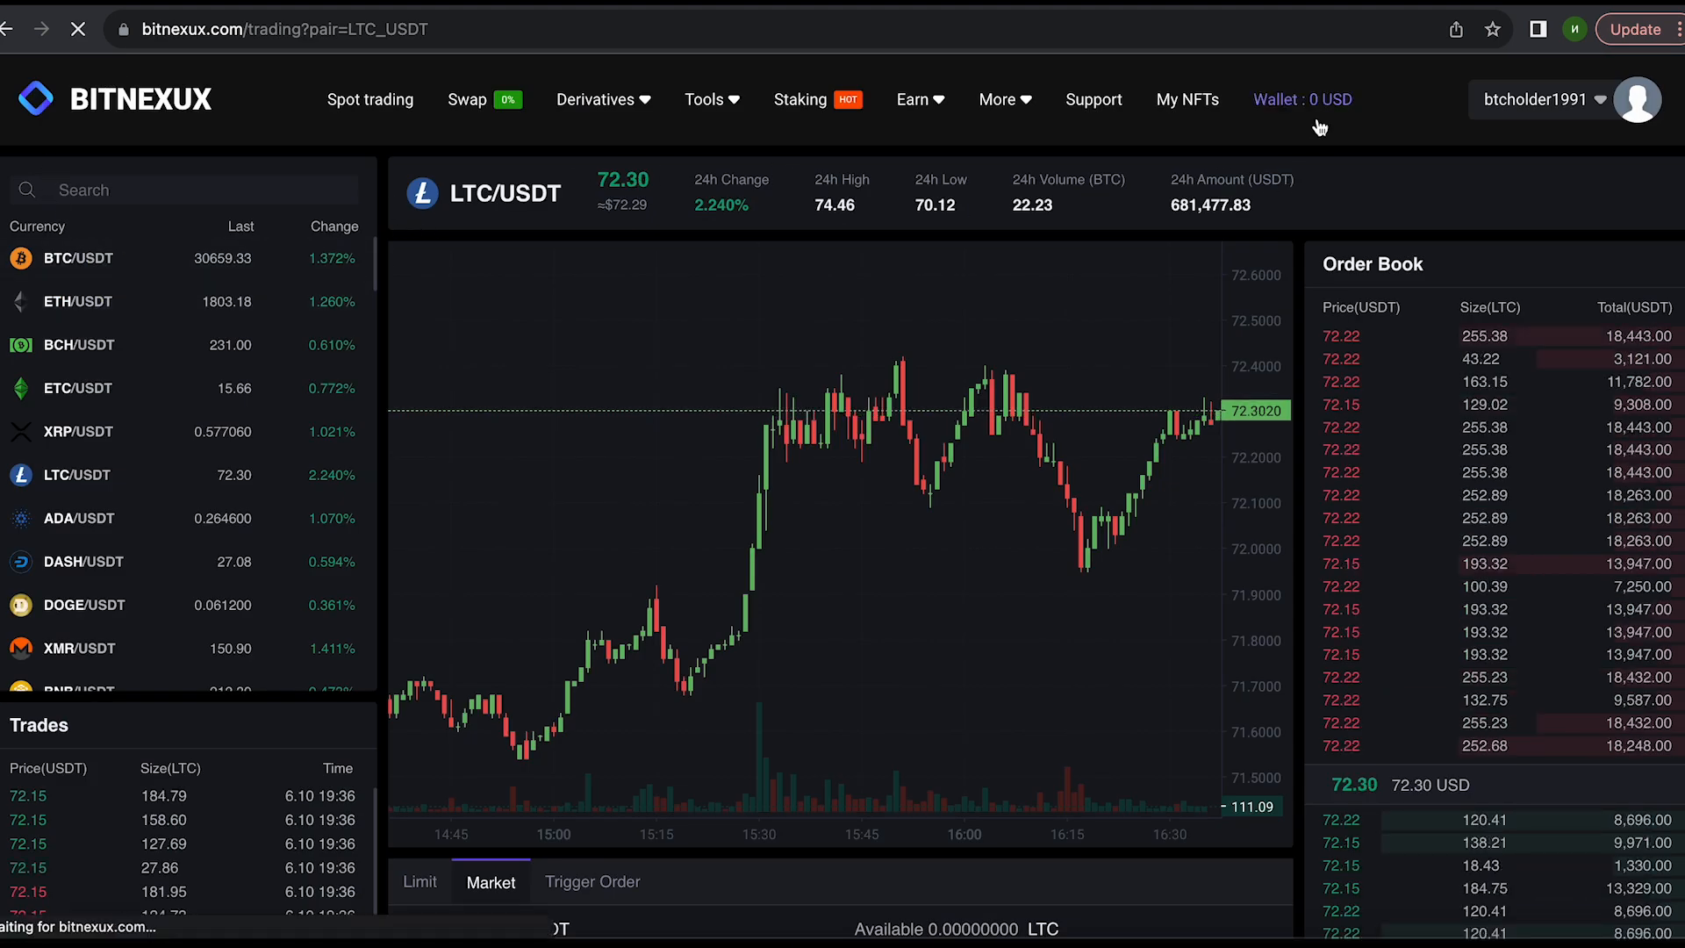
click(1302, 98)
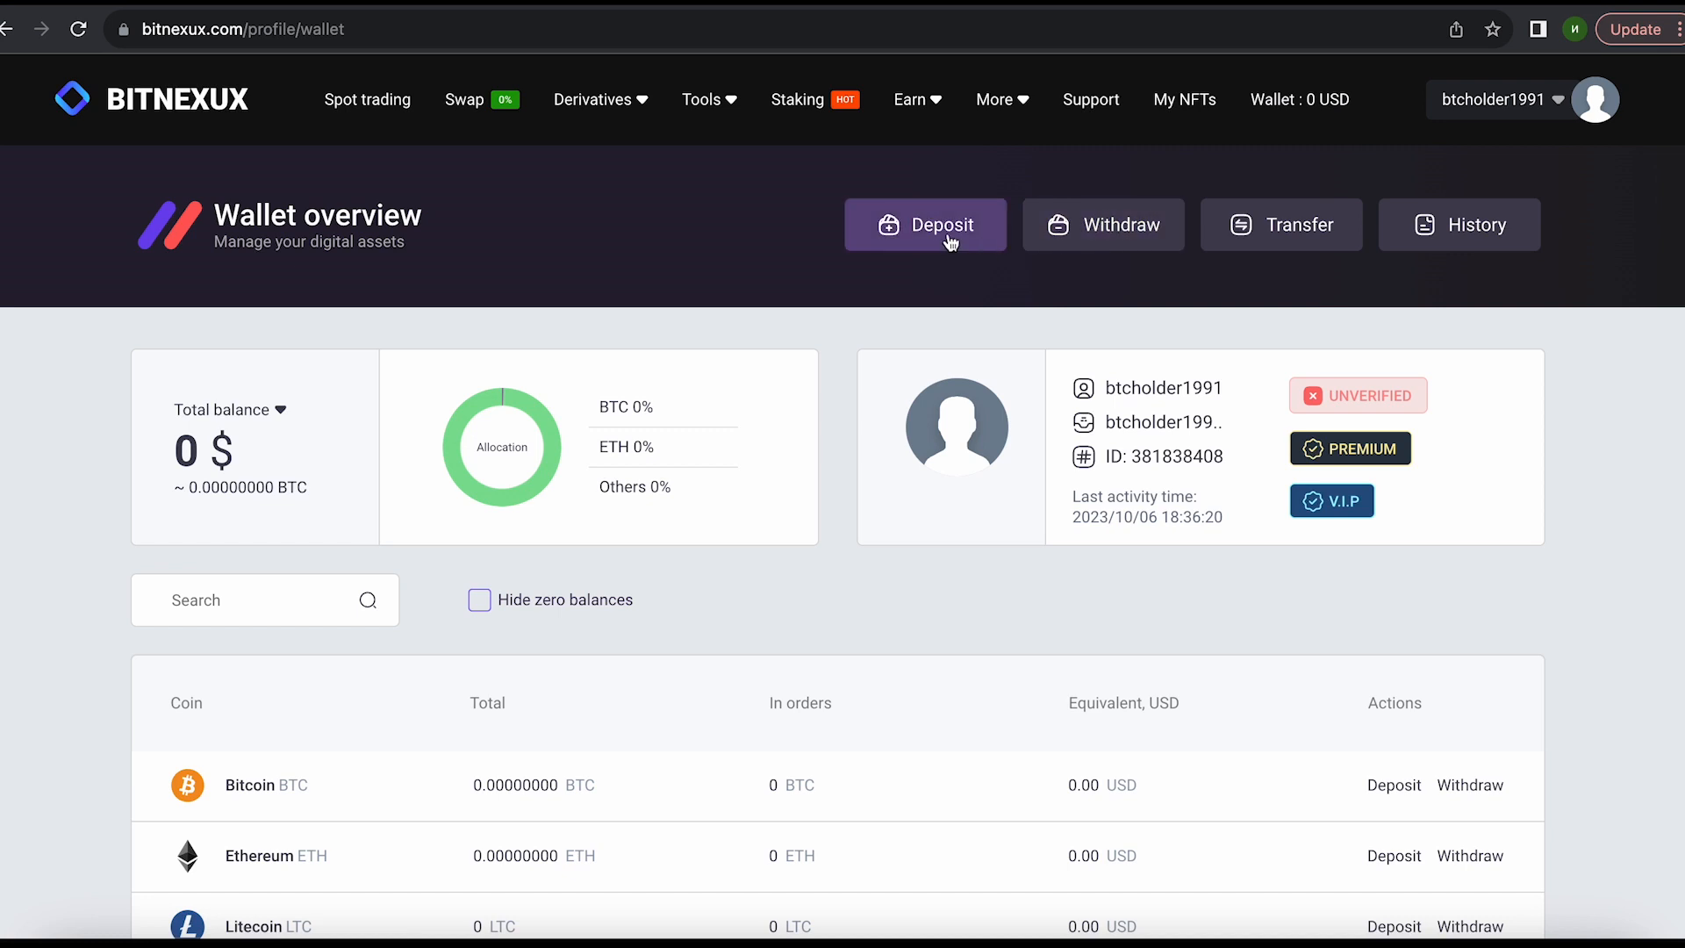
click(926, 225)
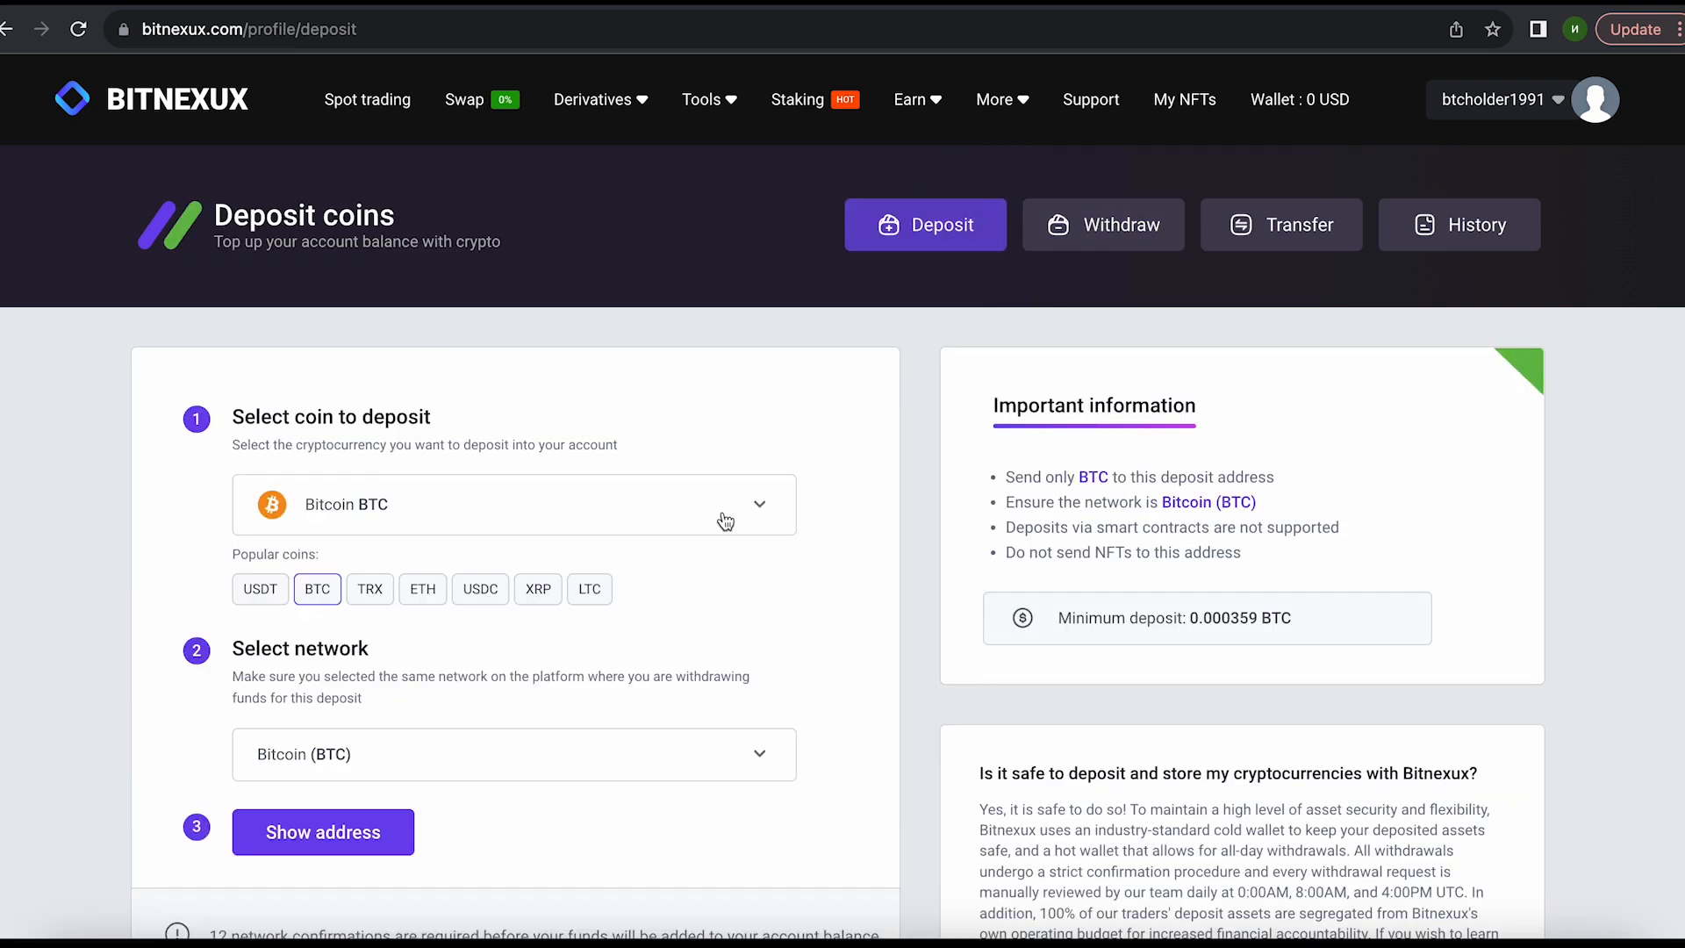
click(590, 590)
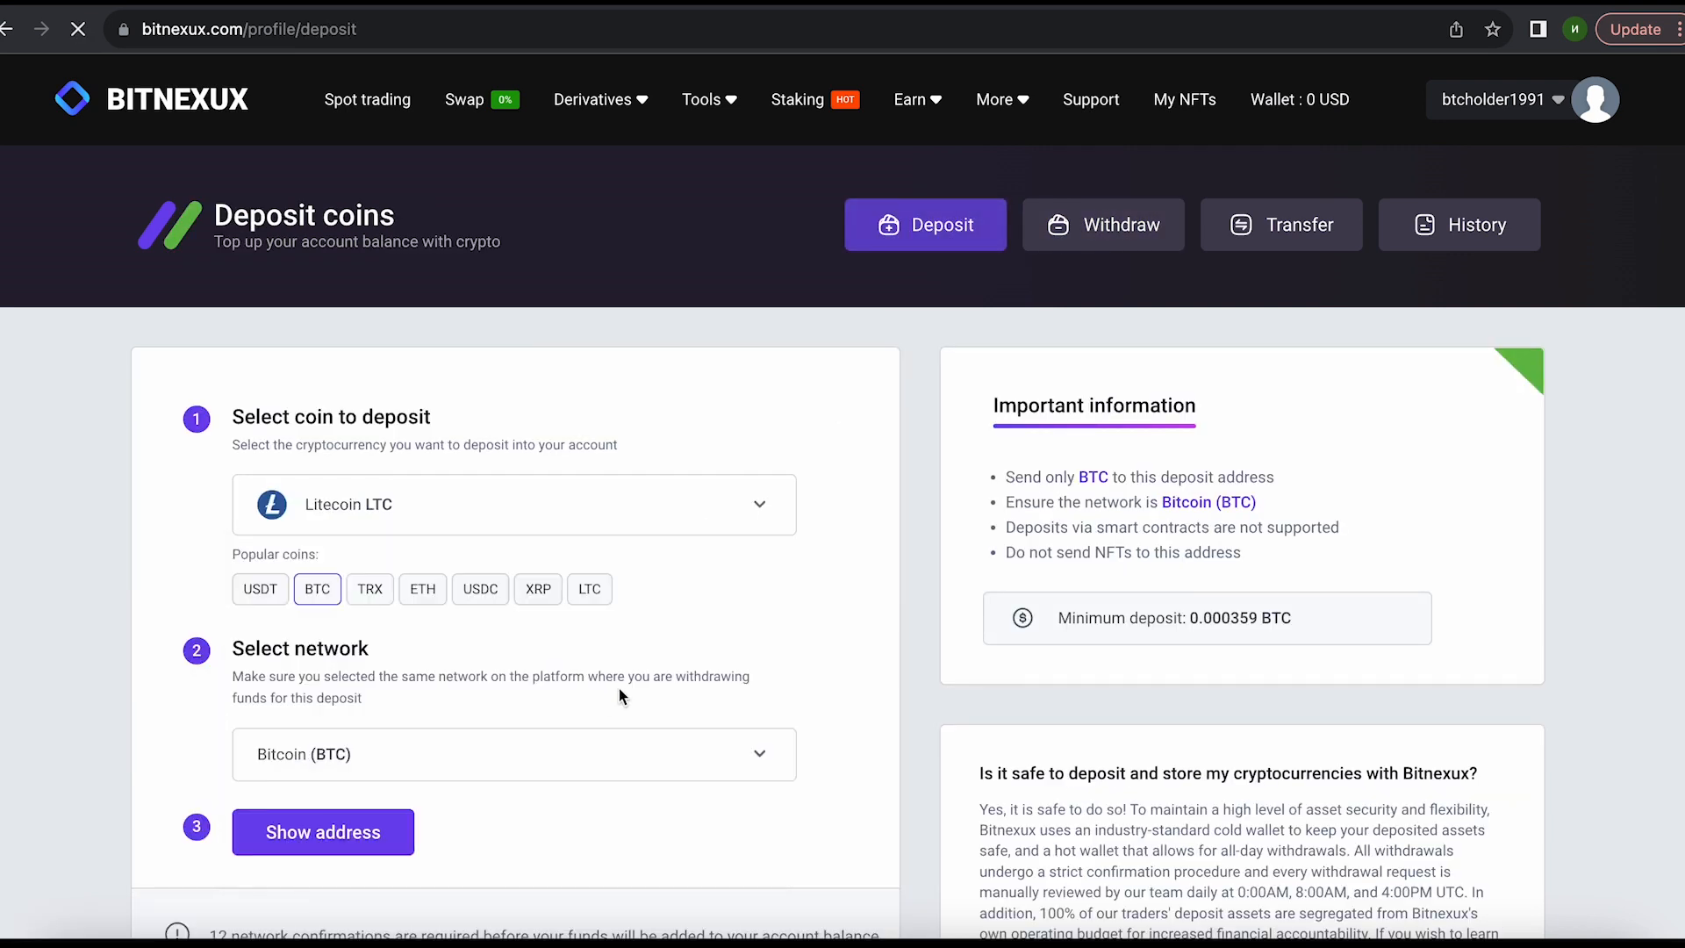
click(589, 590)
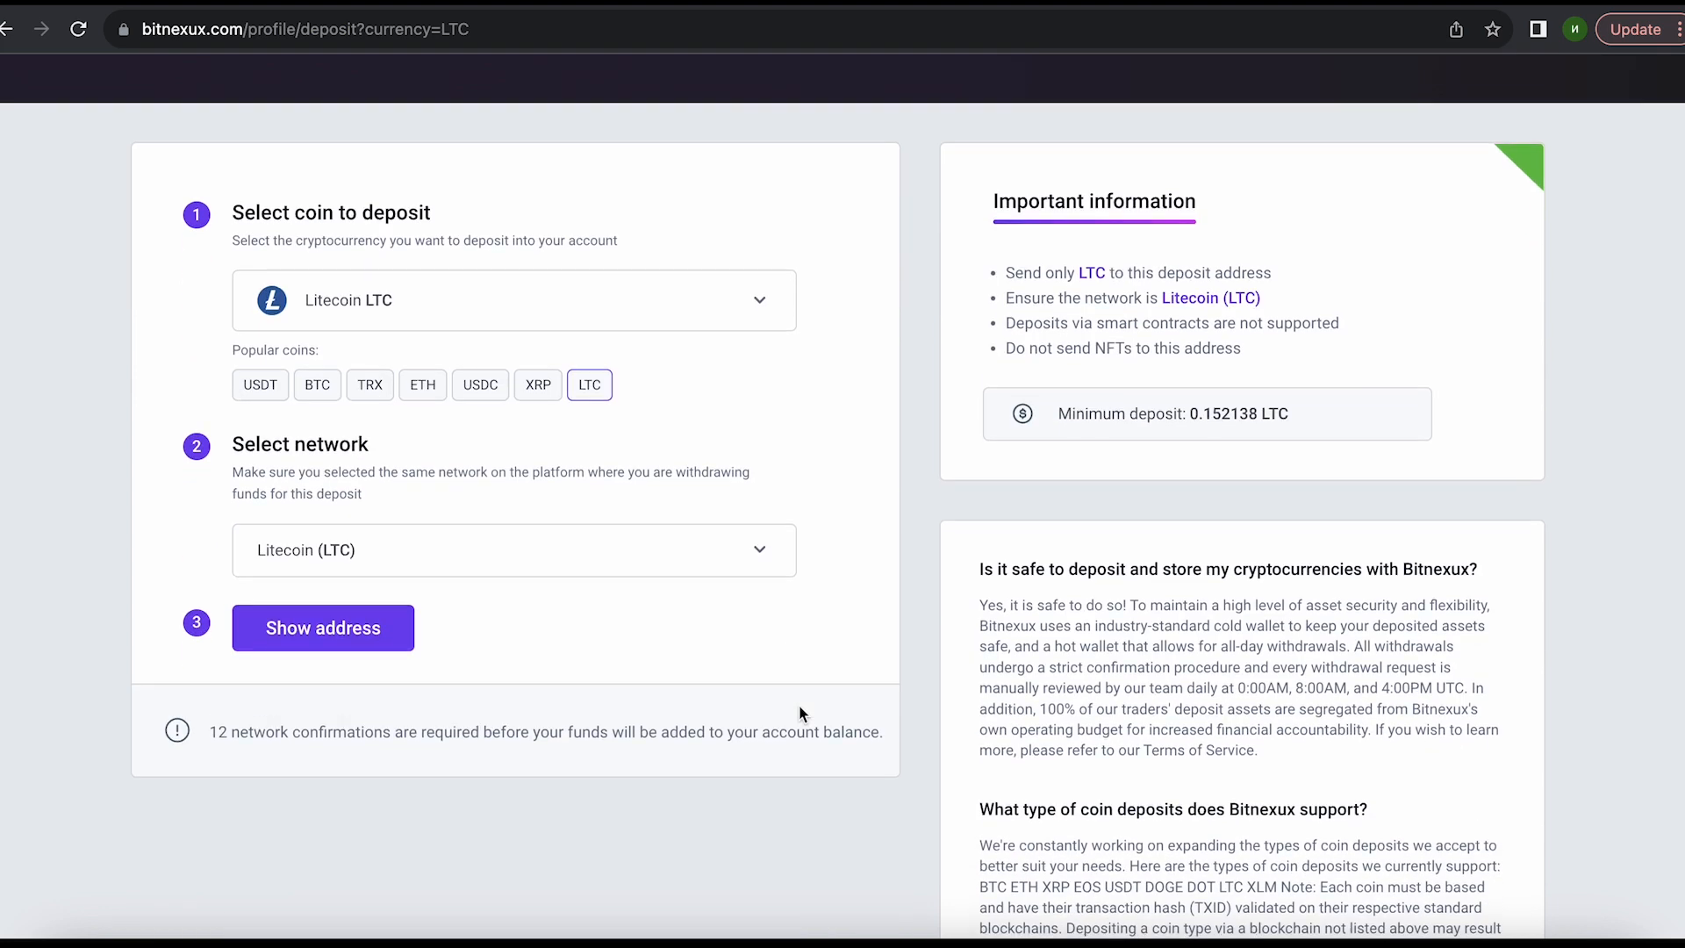
click(323, 626)
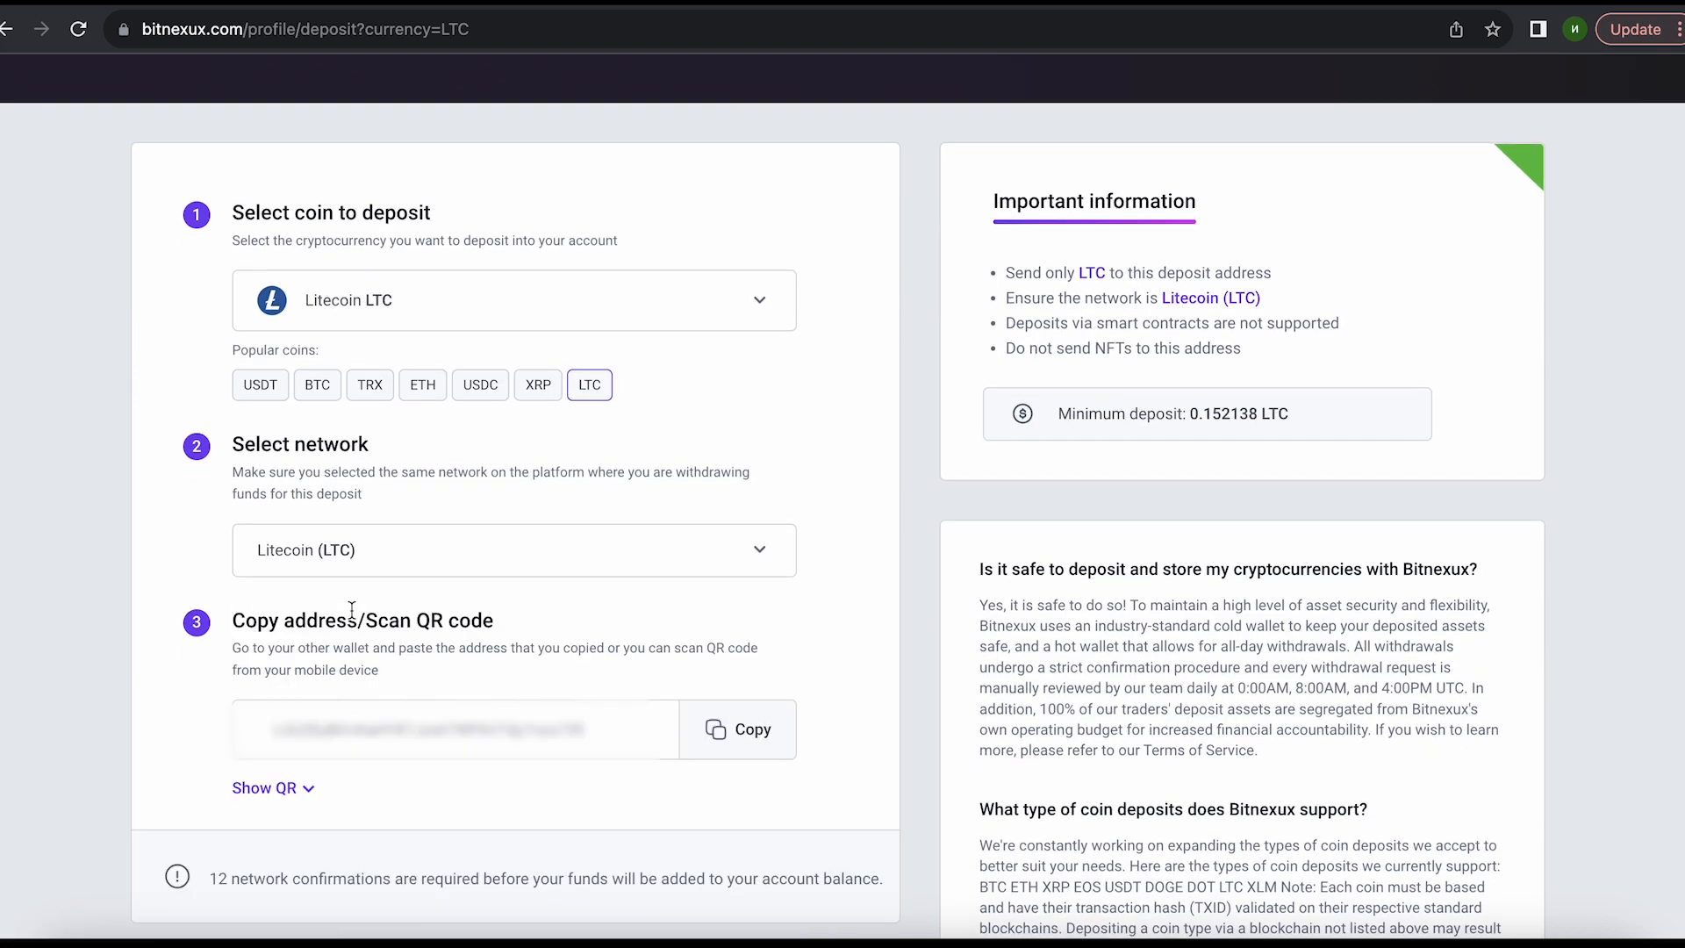
click(748, 729)
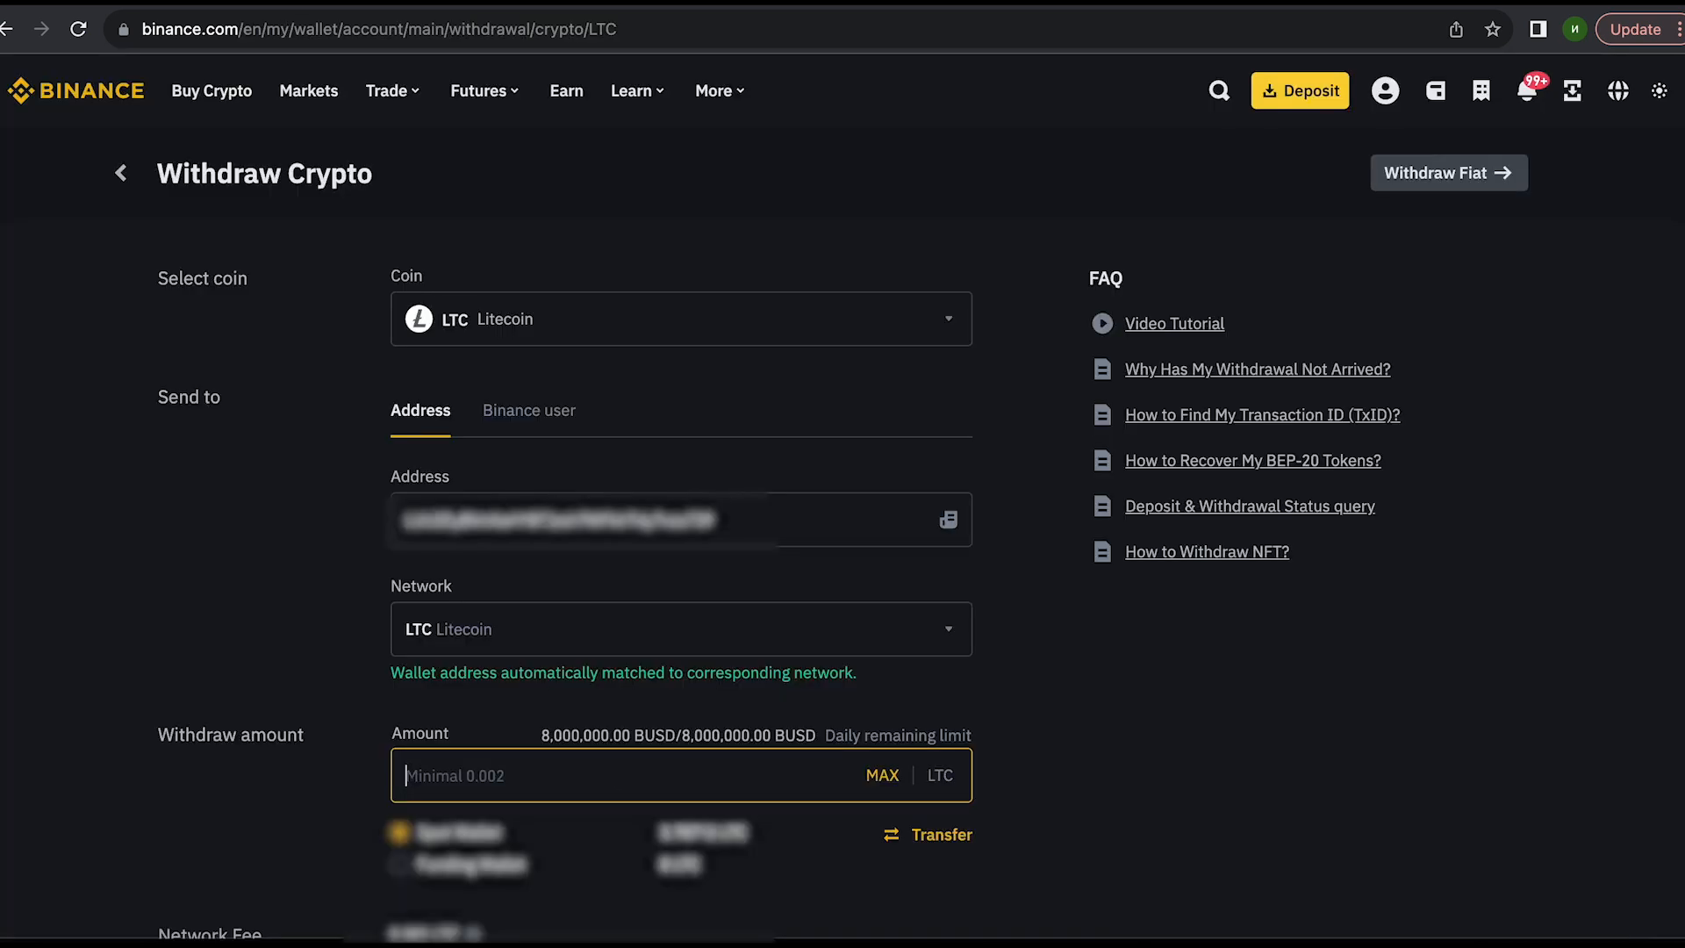
Step: Enter 100 as the LTC withdrawal amount on Binance's Withdraw Crypto form
text(100)
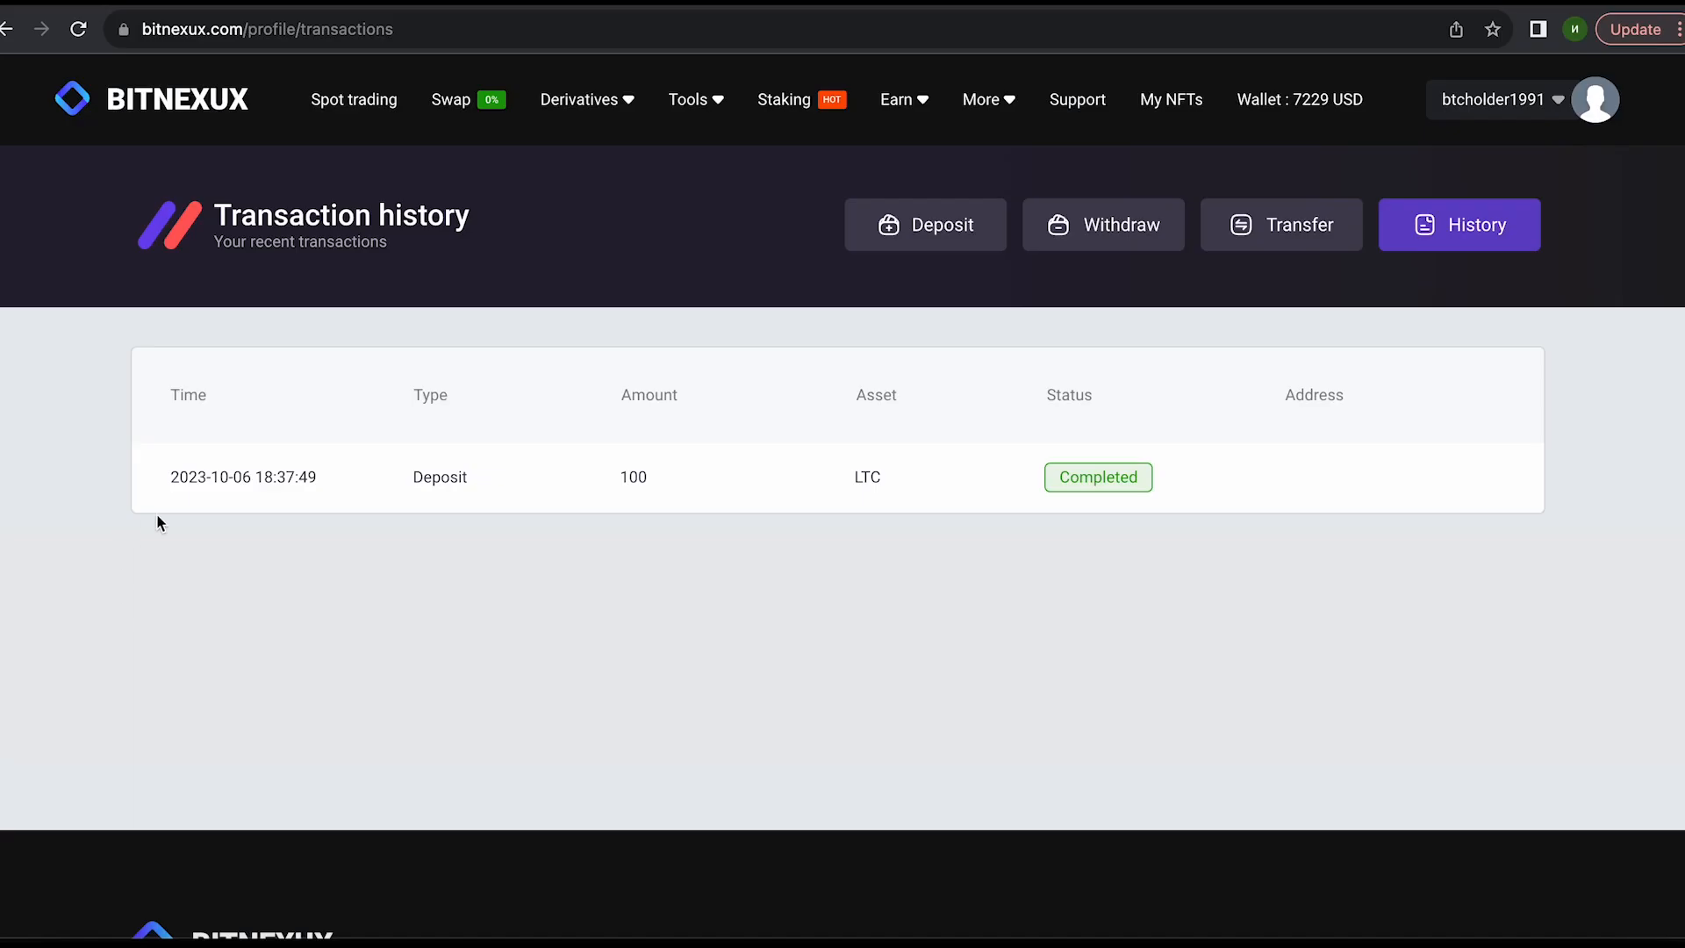
mouse_move(1106, 506)
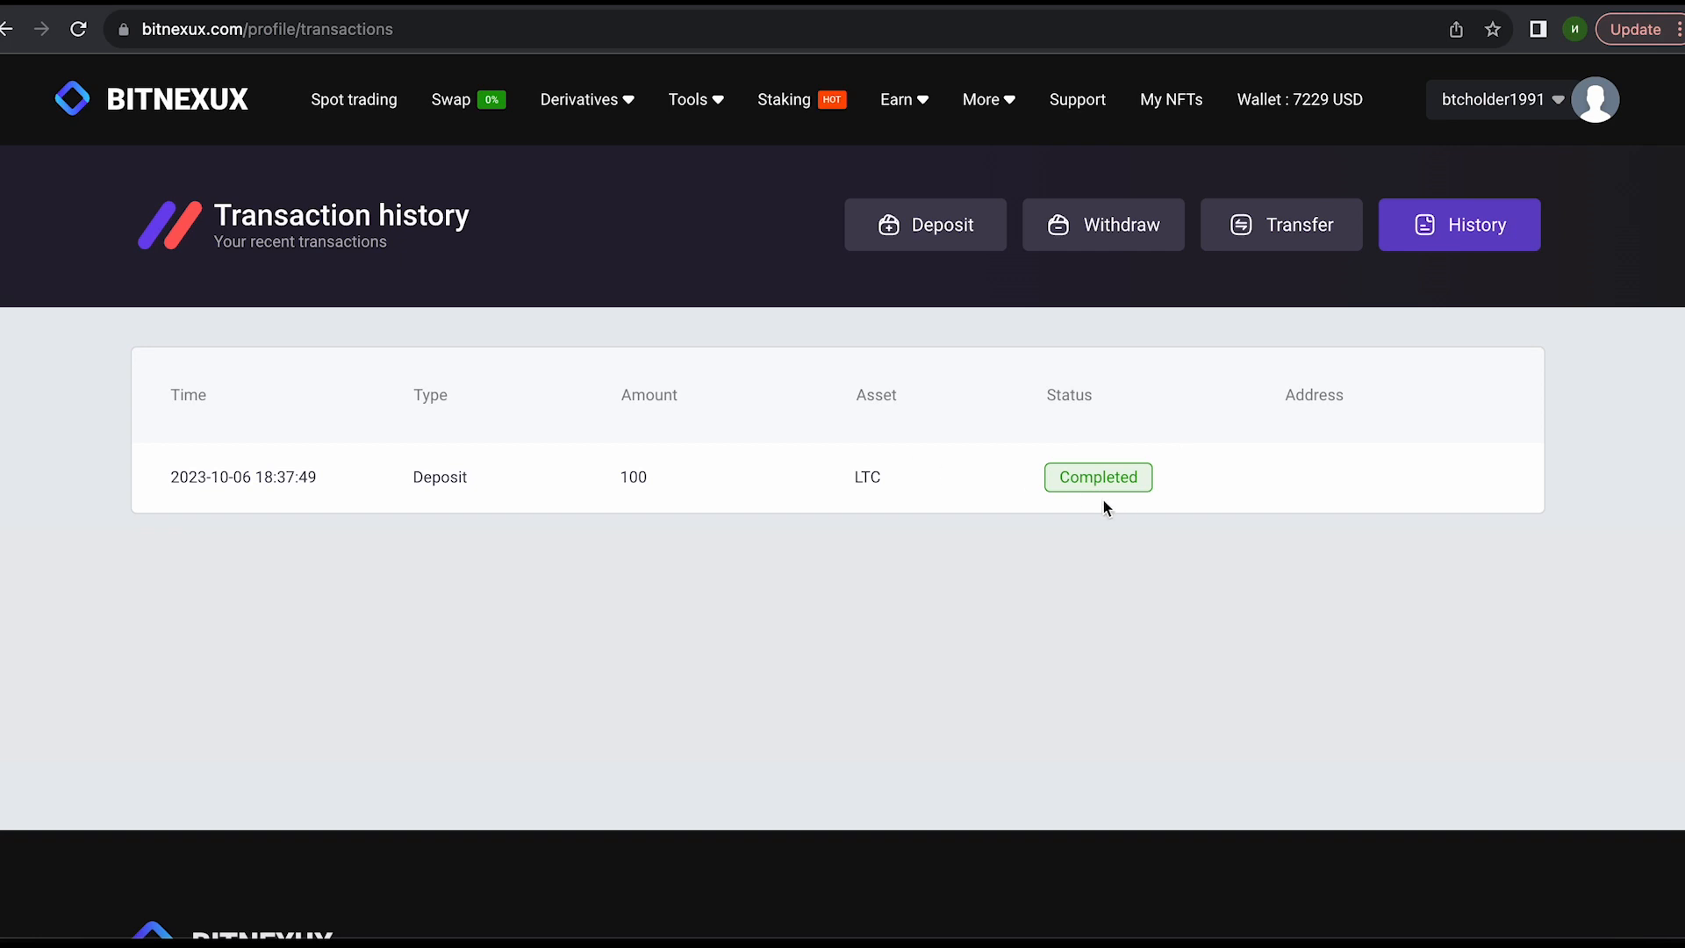
mouse_move(1397, 109)
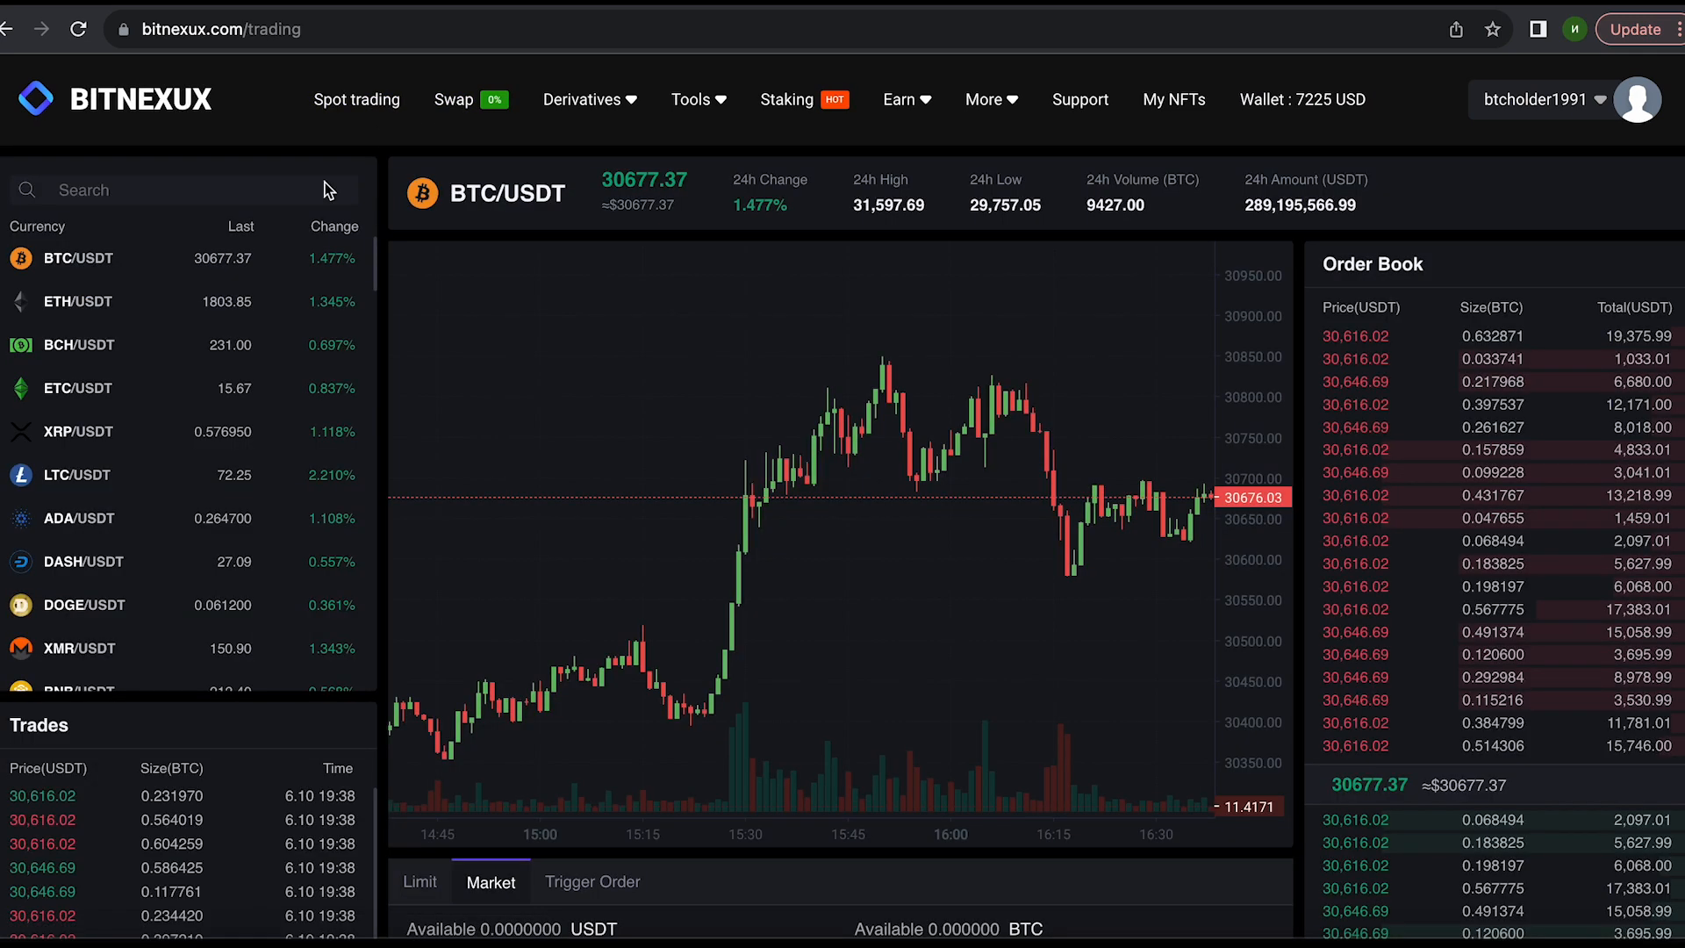
Step: Sell all 100 LTC at market price on LTC/USDT, leaving the wallet at 7224 $
click(67, 474)
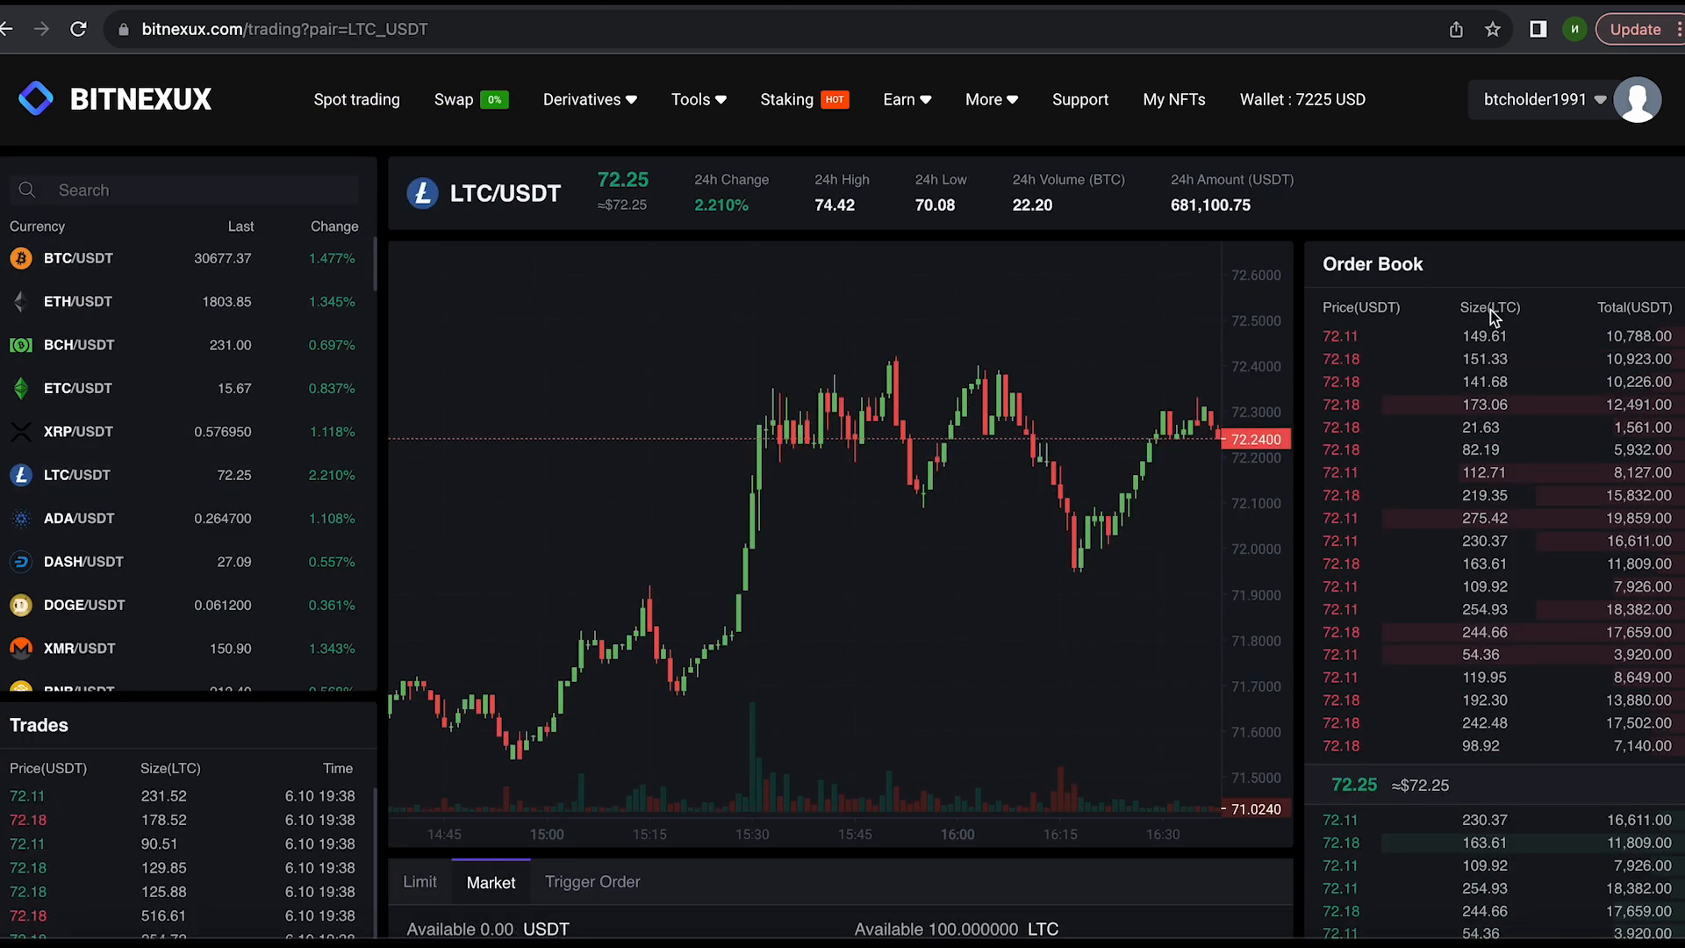
scroll(down, 3)
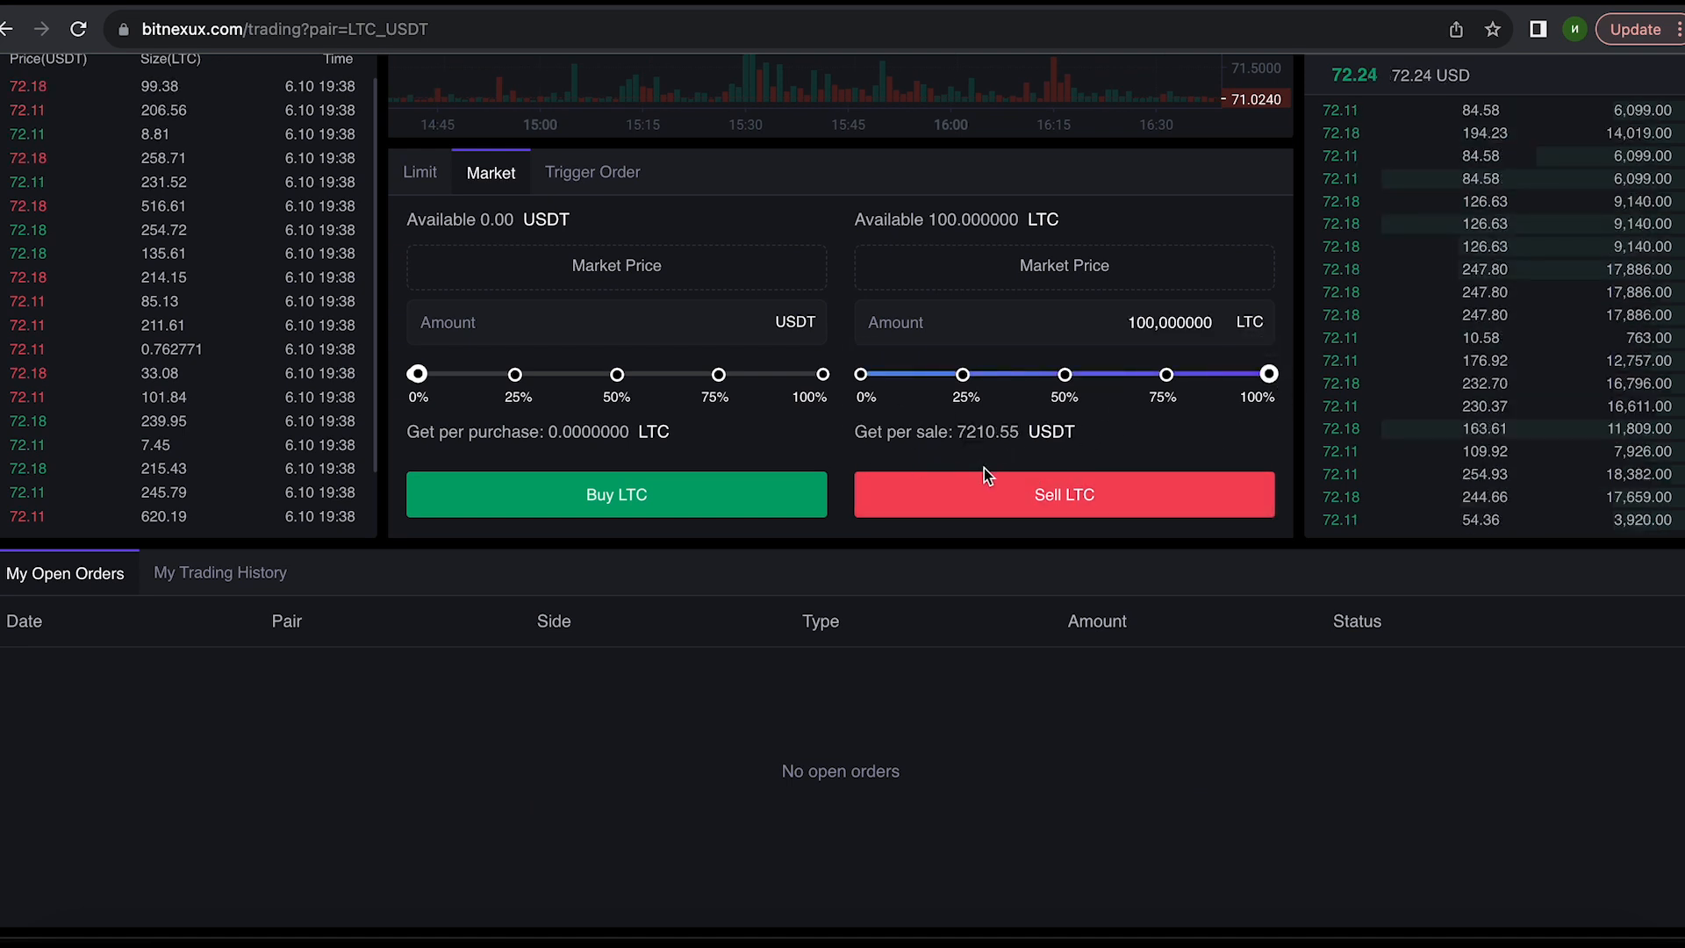
click(1064, 495)
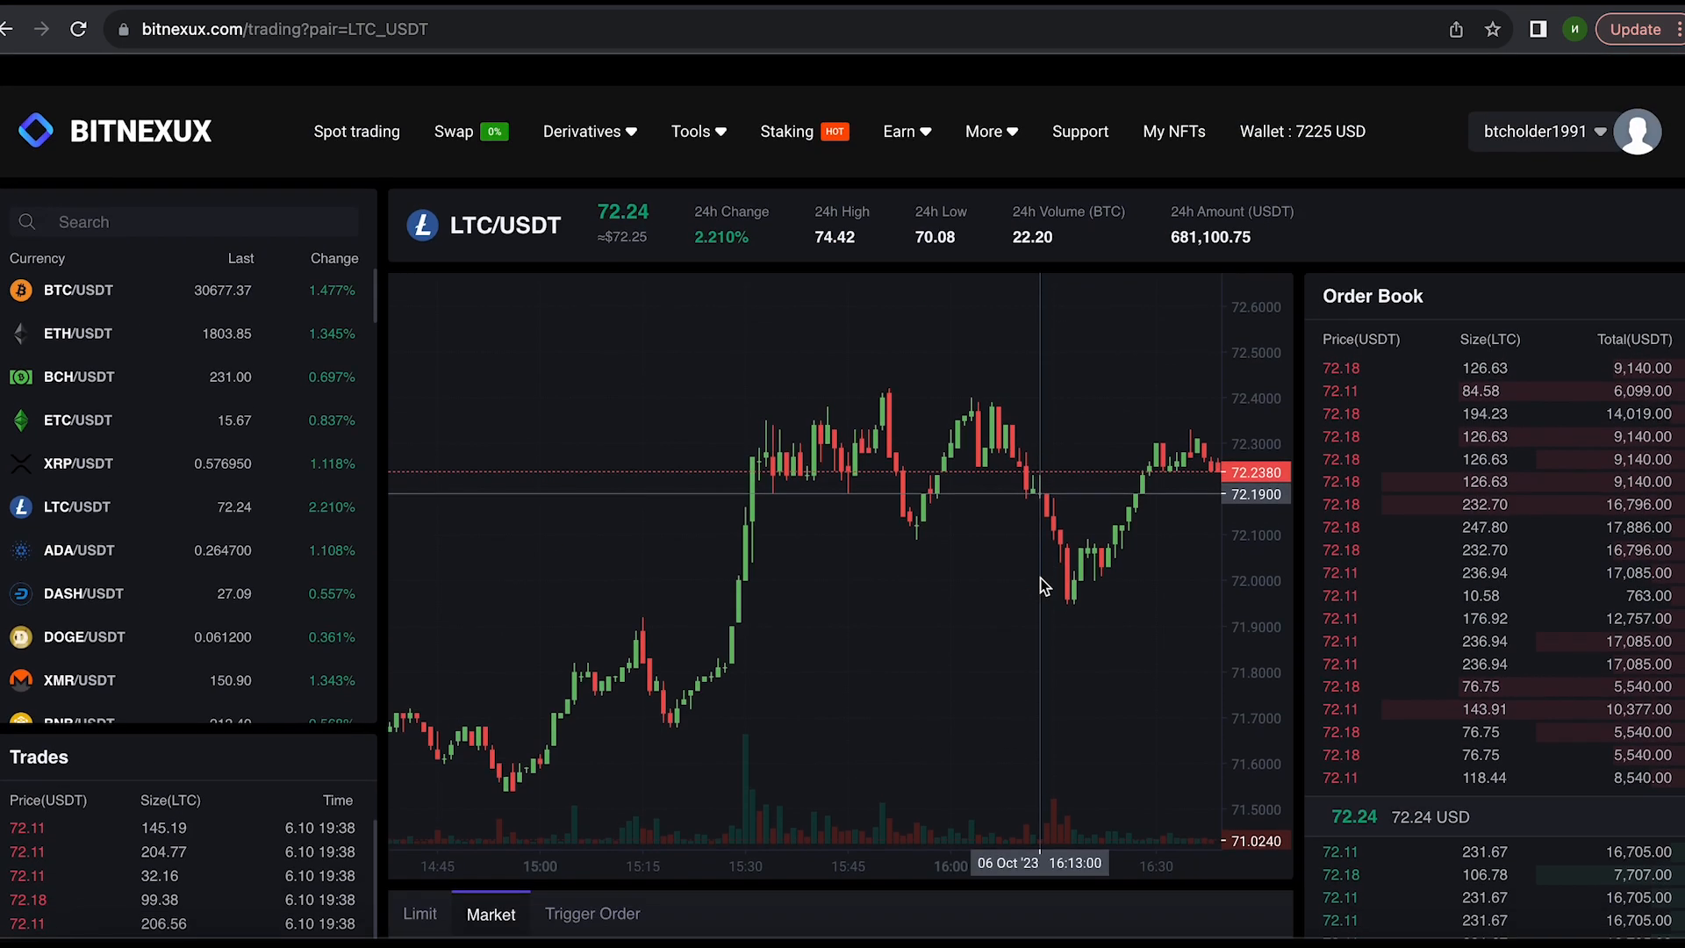
click(1303, 132)
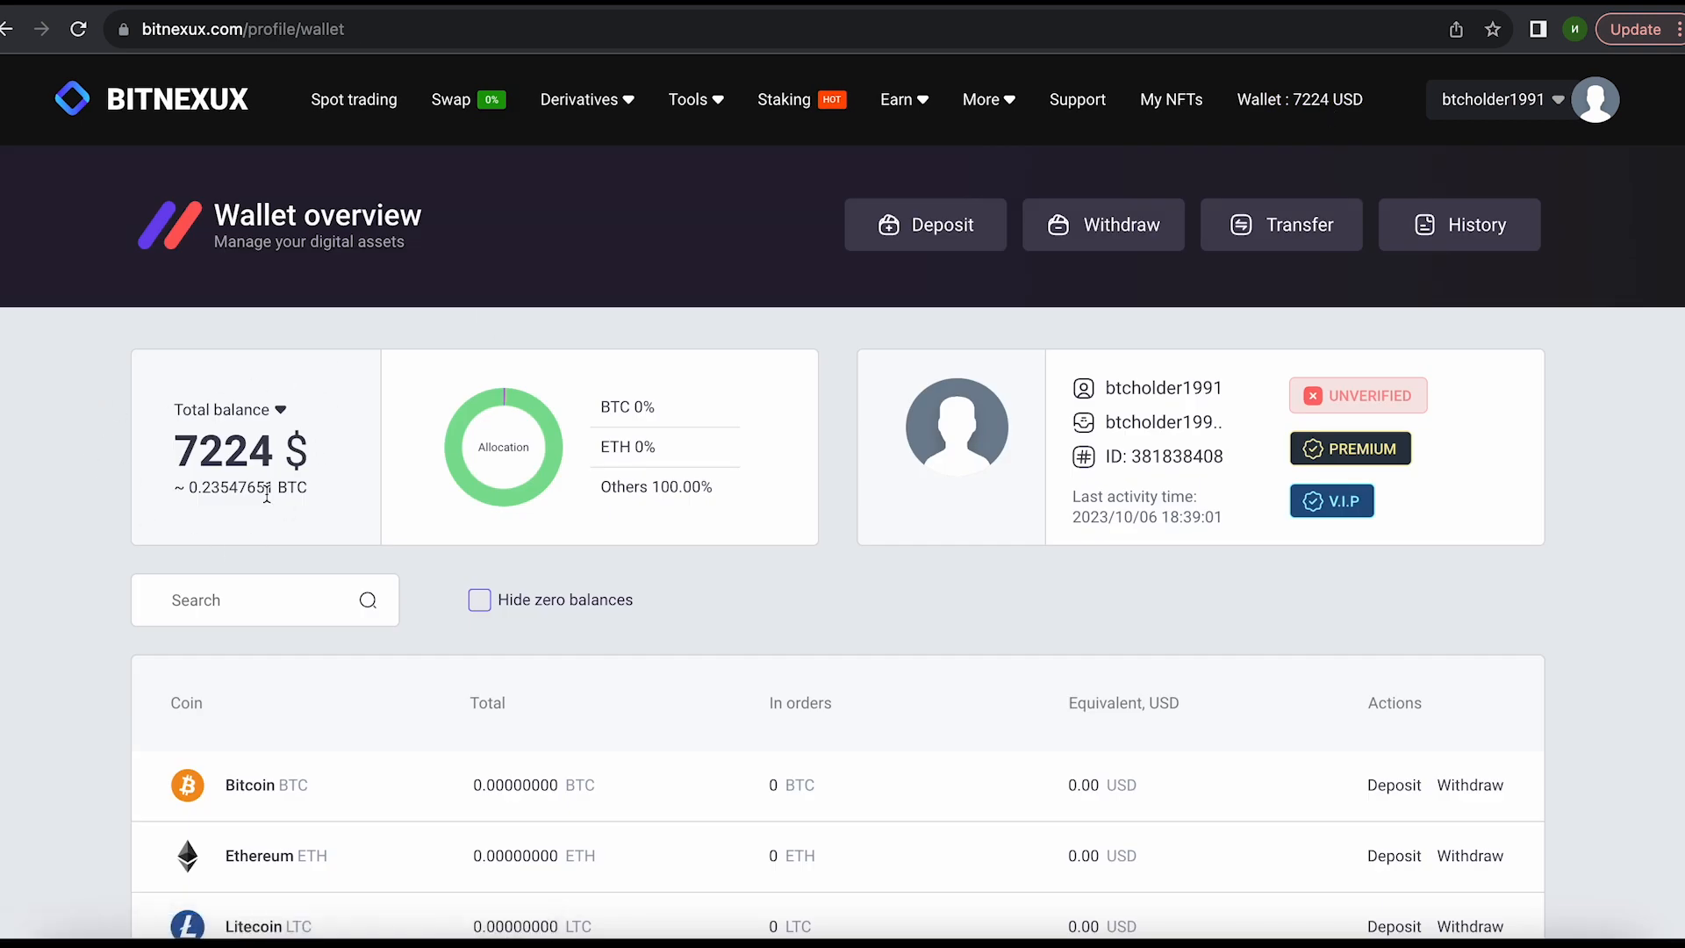
mouse_move(300, 531)
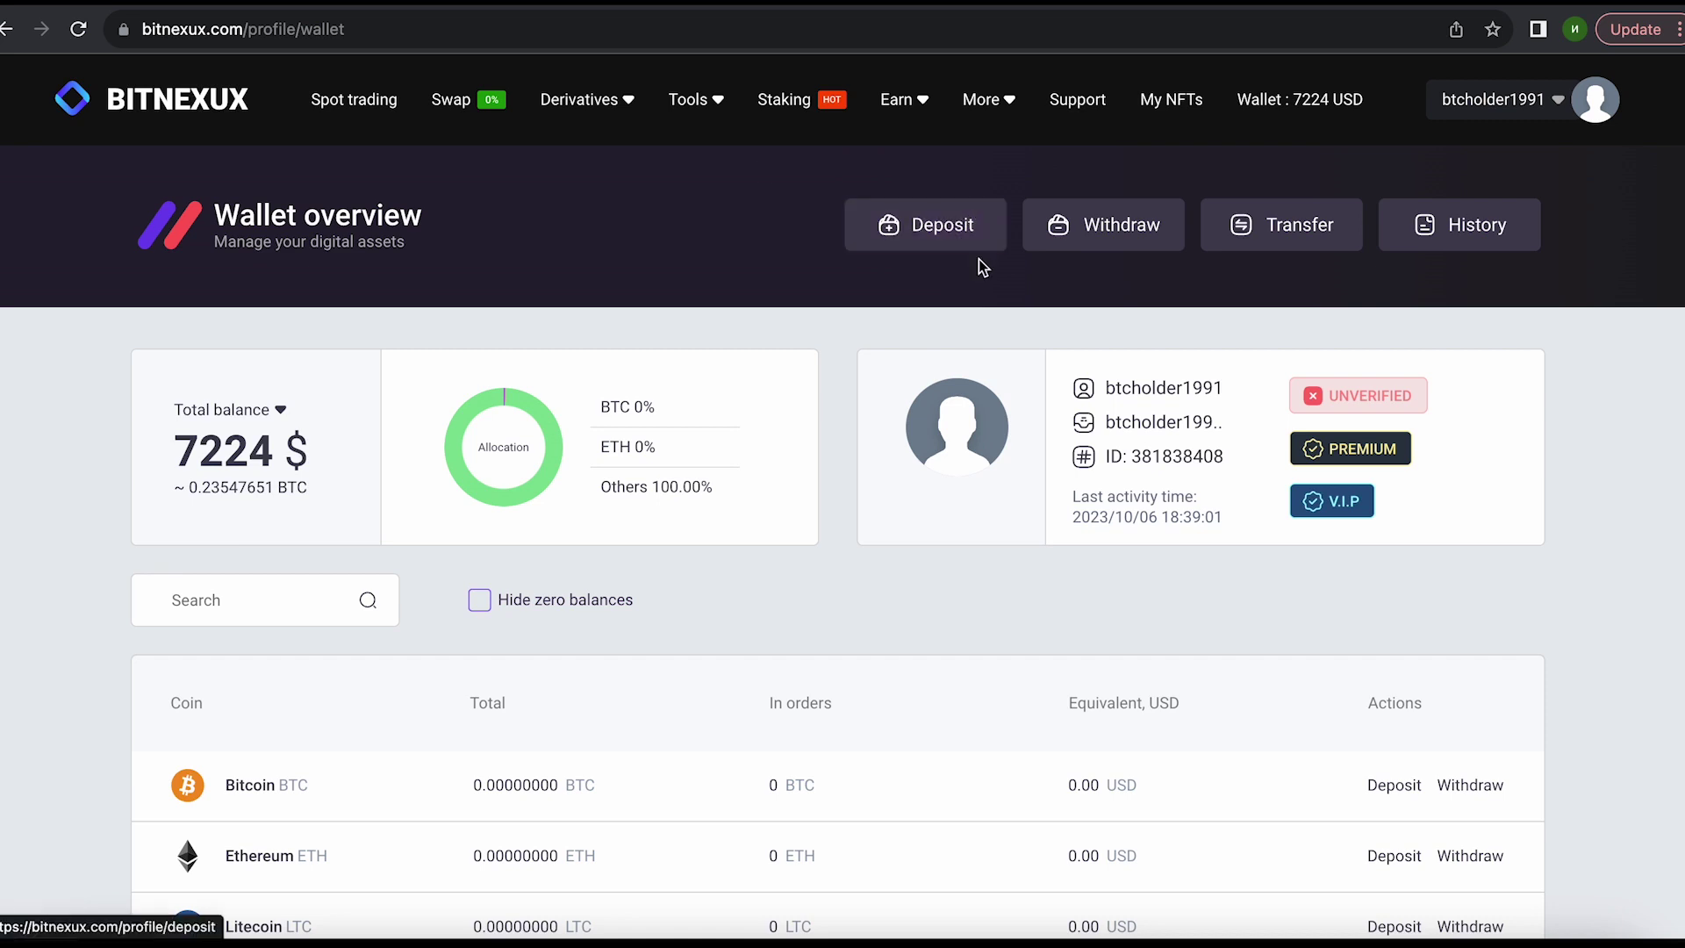
Step: Start a USDT withdrawal on the Tether (TRC-20) network with 7223.80 USDT available
click(1120, 225)
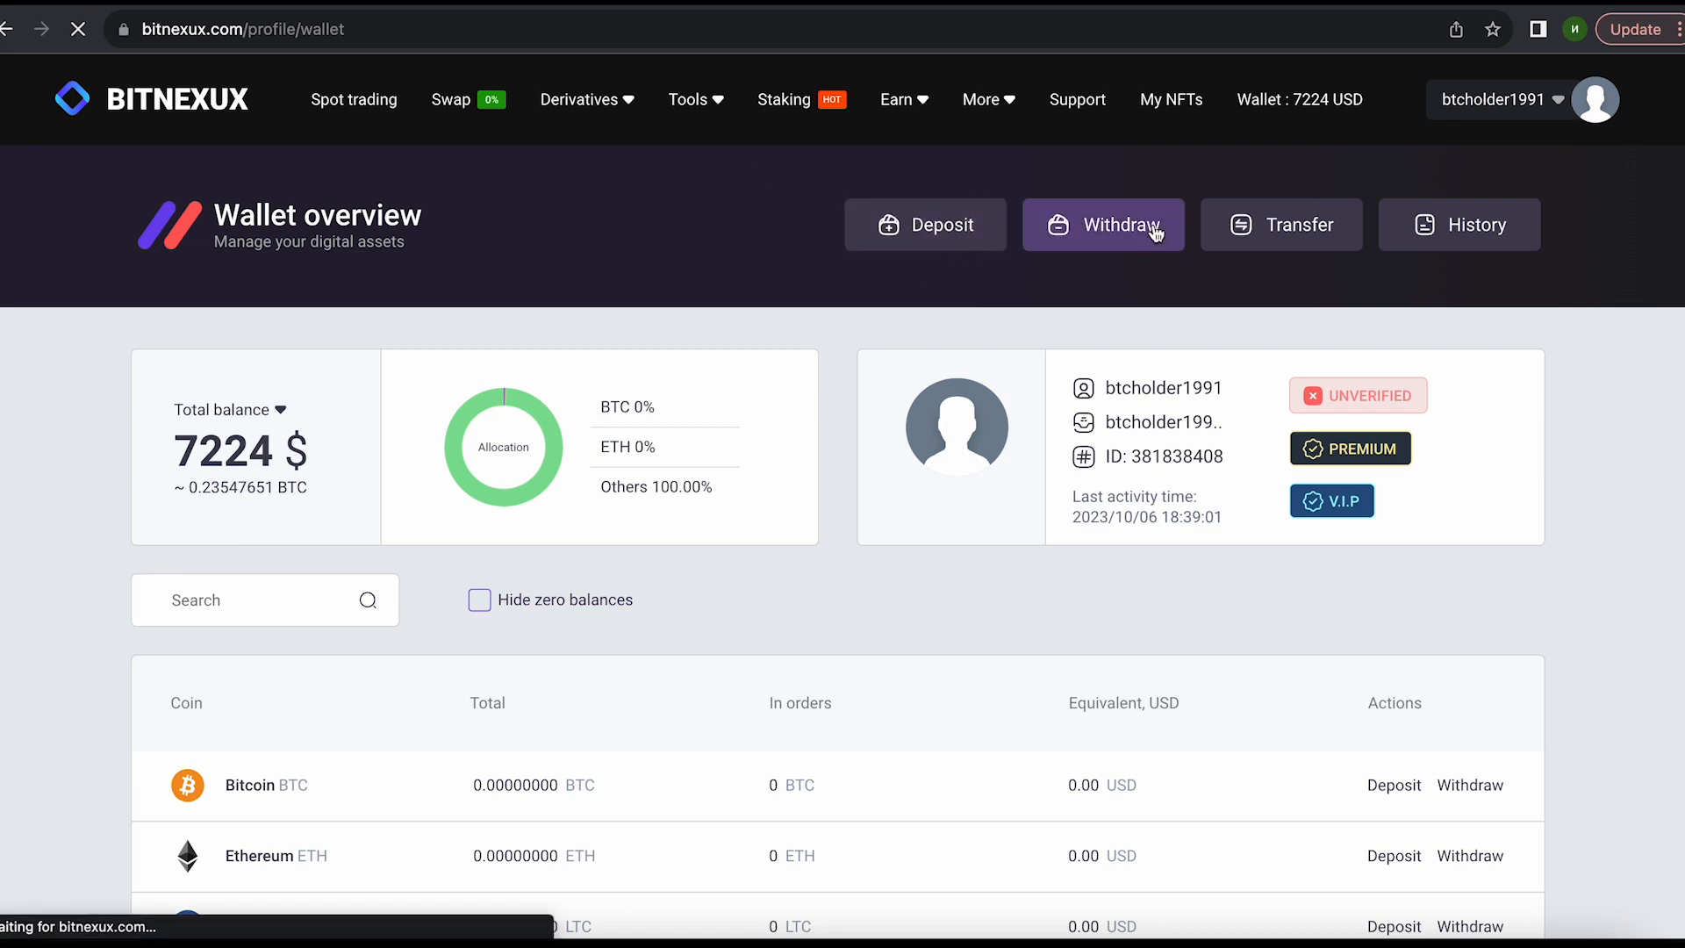
click(1102, 225)
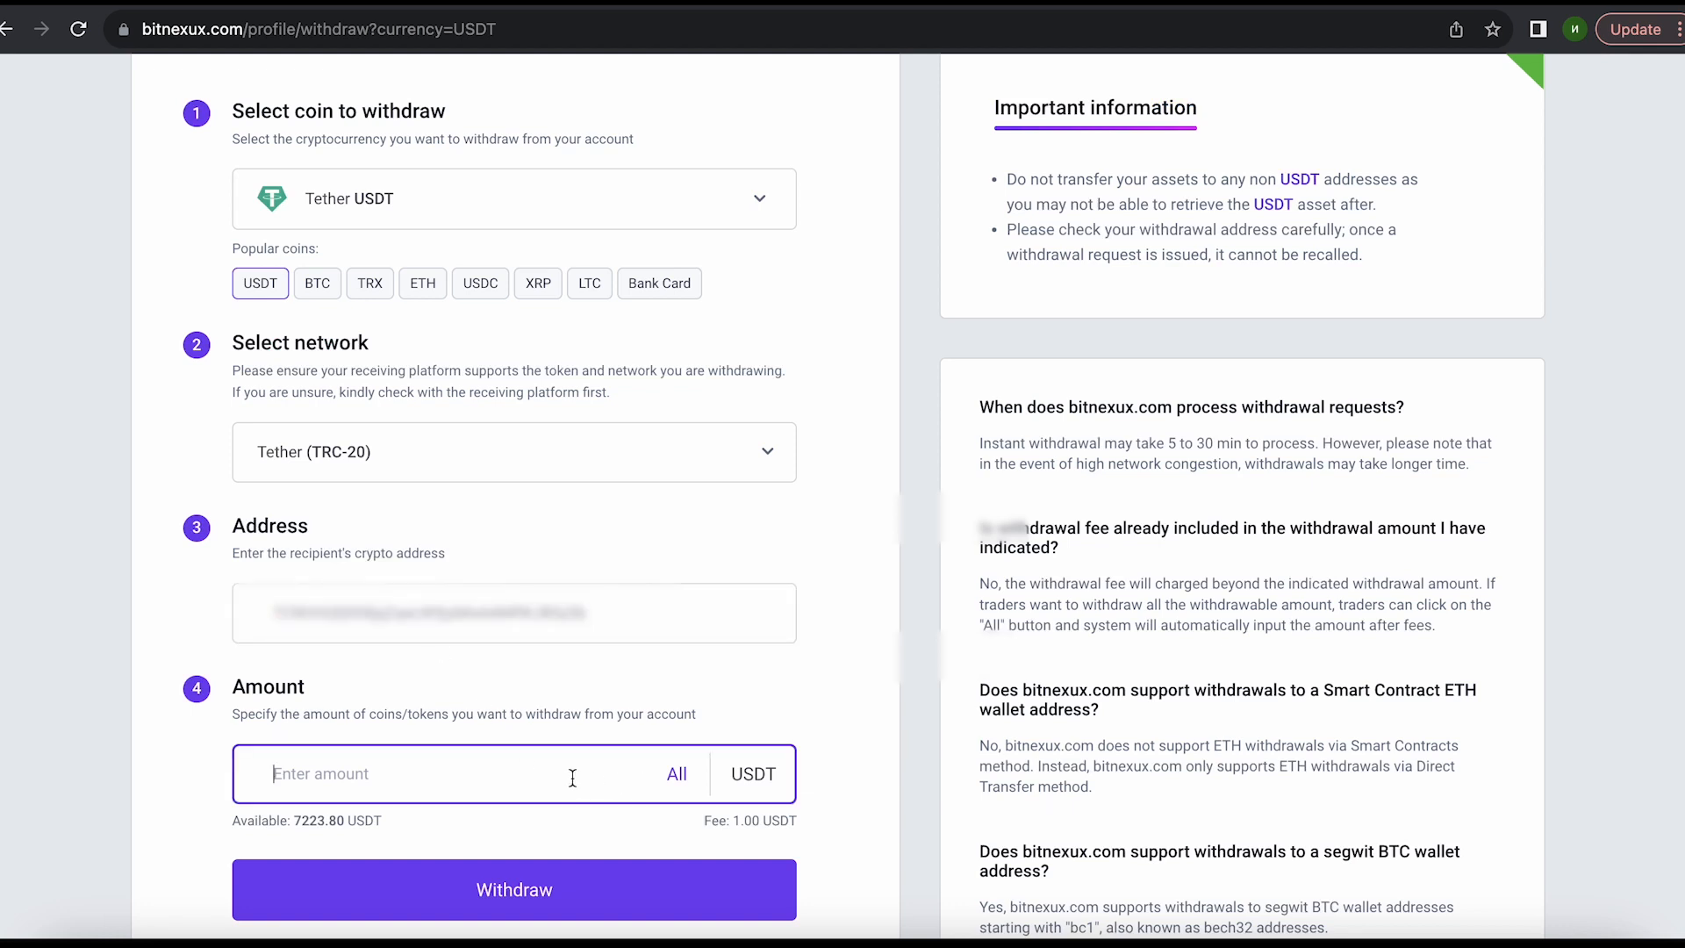
Step: Withdraw the entire 7223.80 USDT balance as a successful 7222.8 USDT withdrawal and dismiss the notice
click(677, 774)
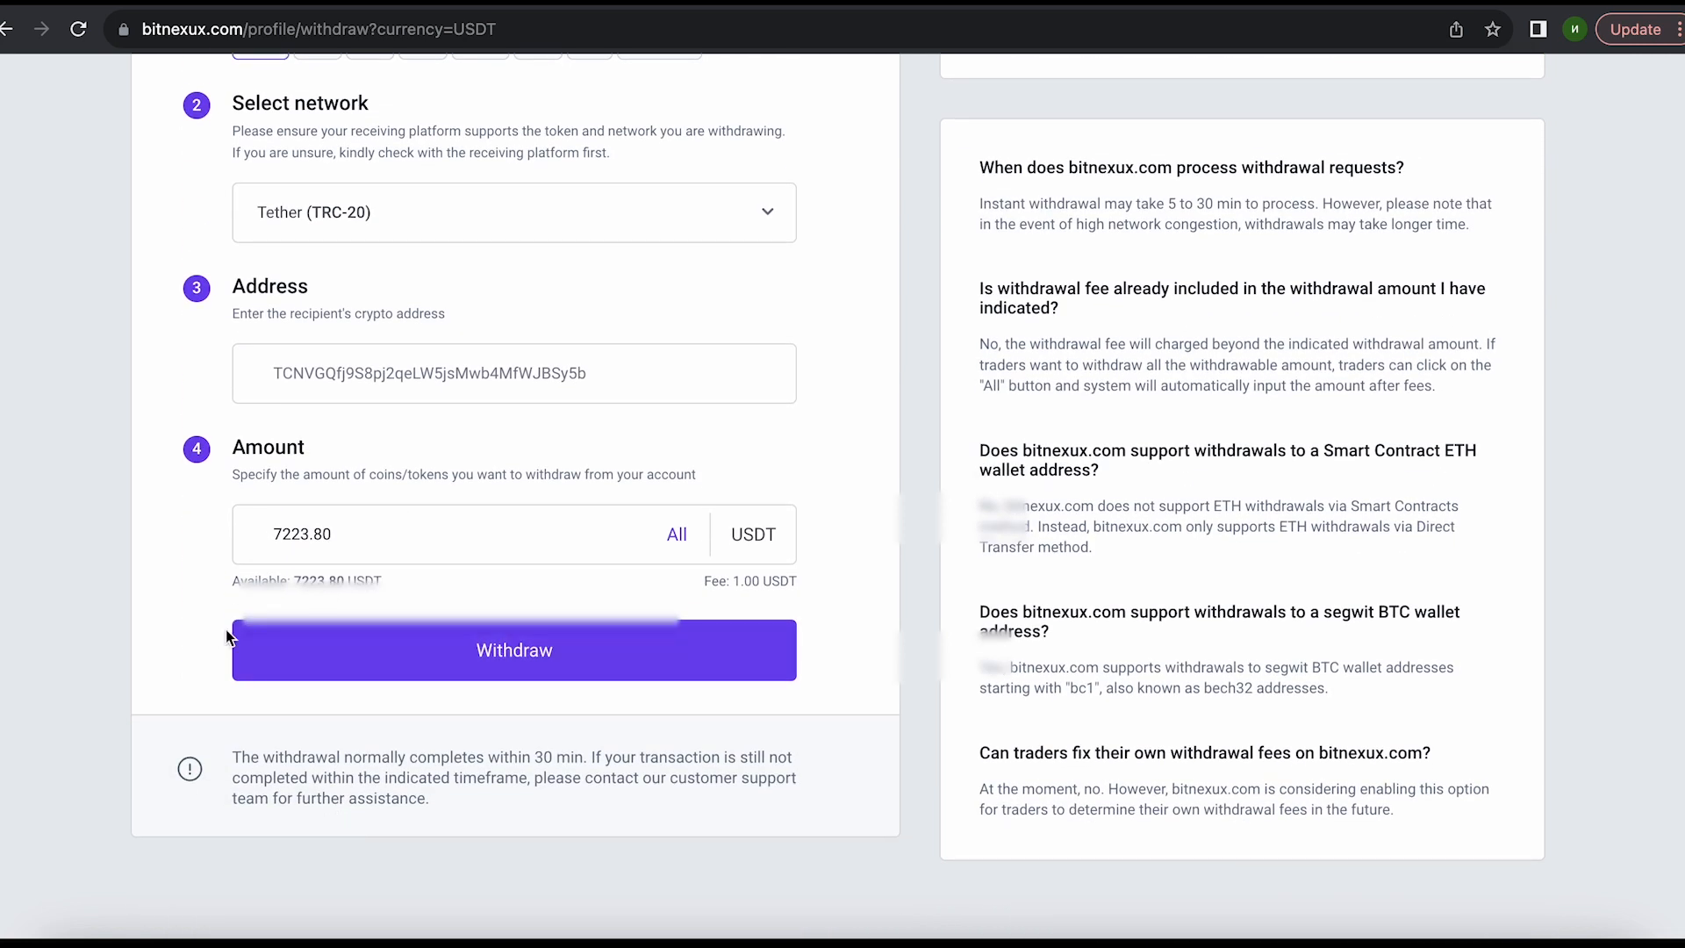
mouse_move(414, 637)
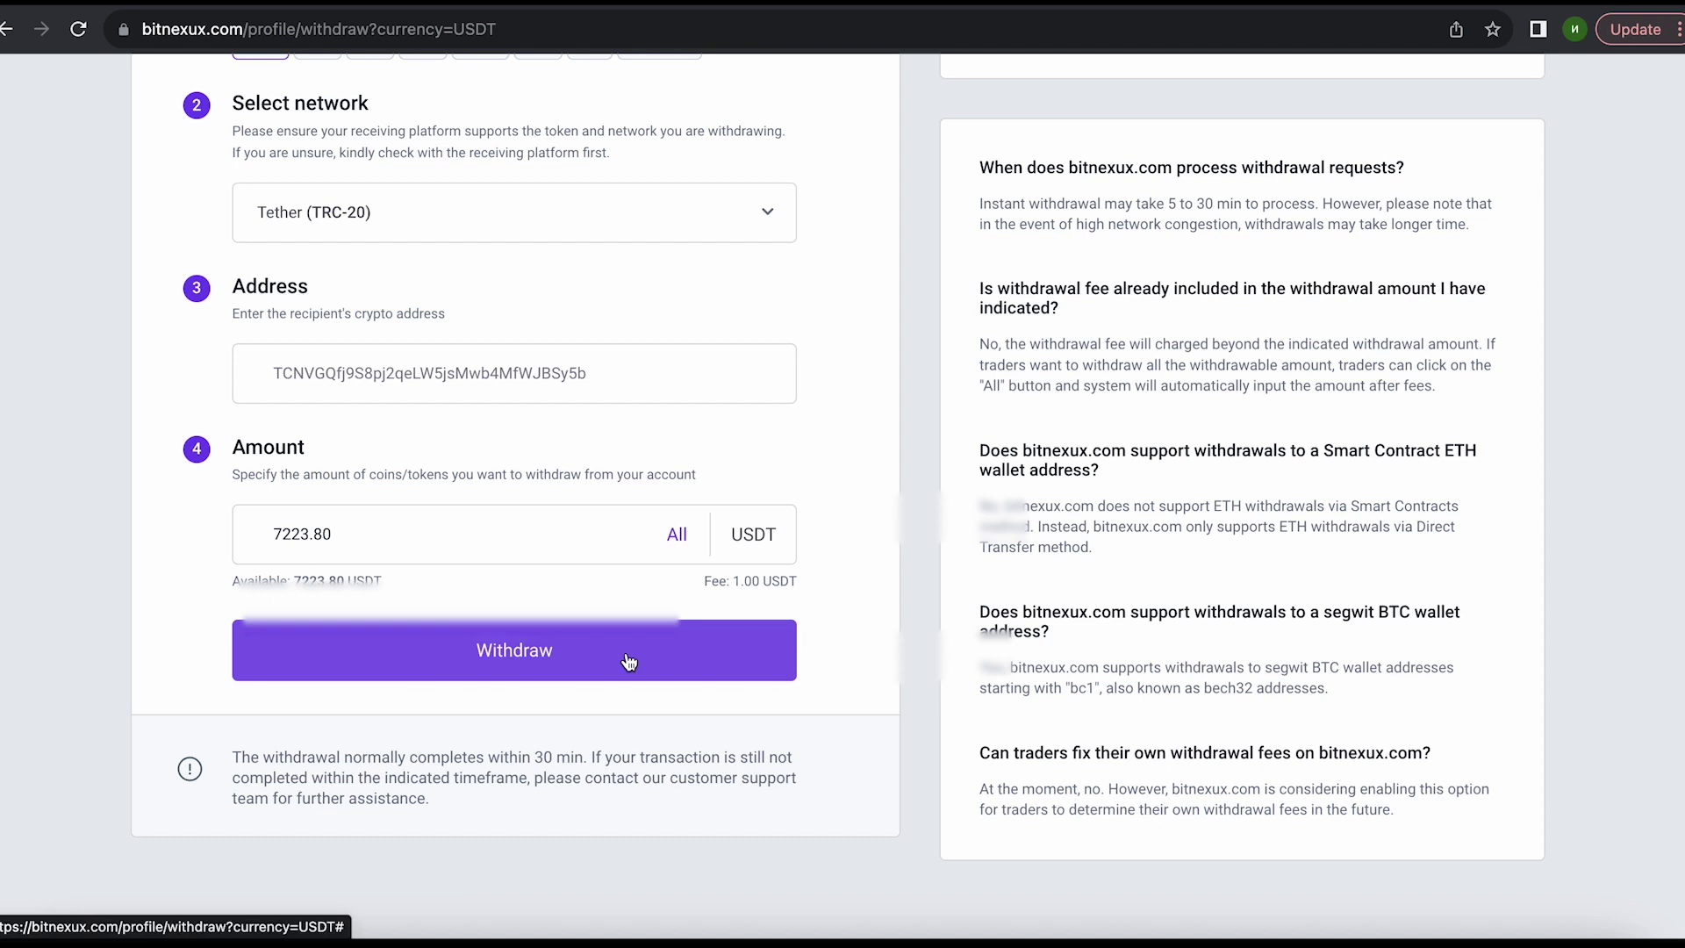
click(514, 650)
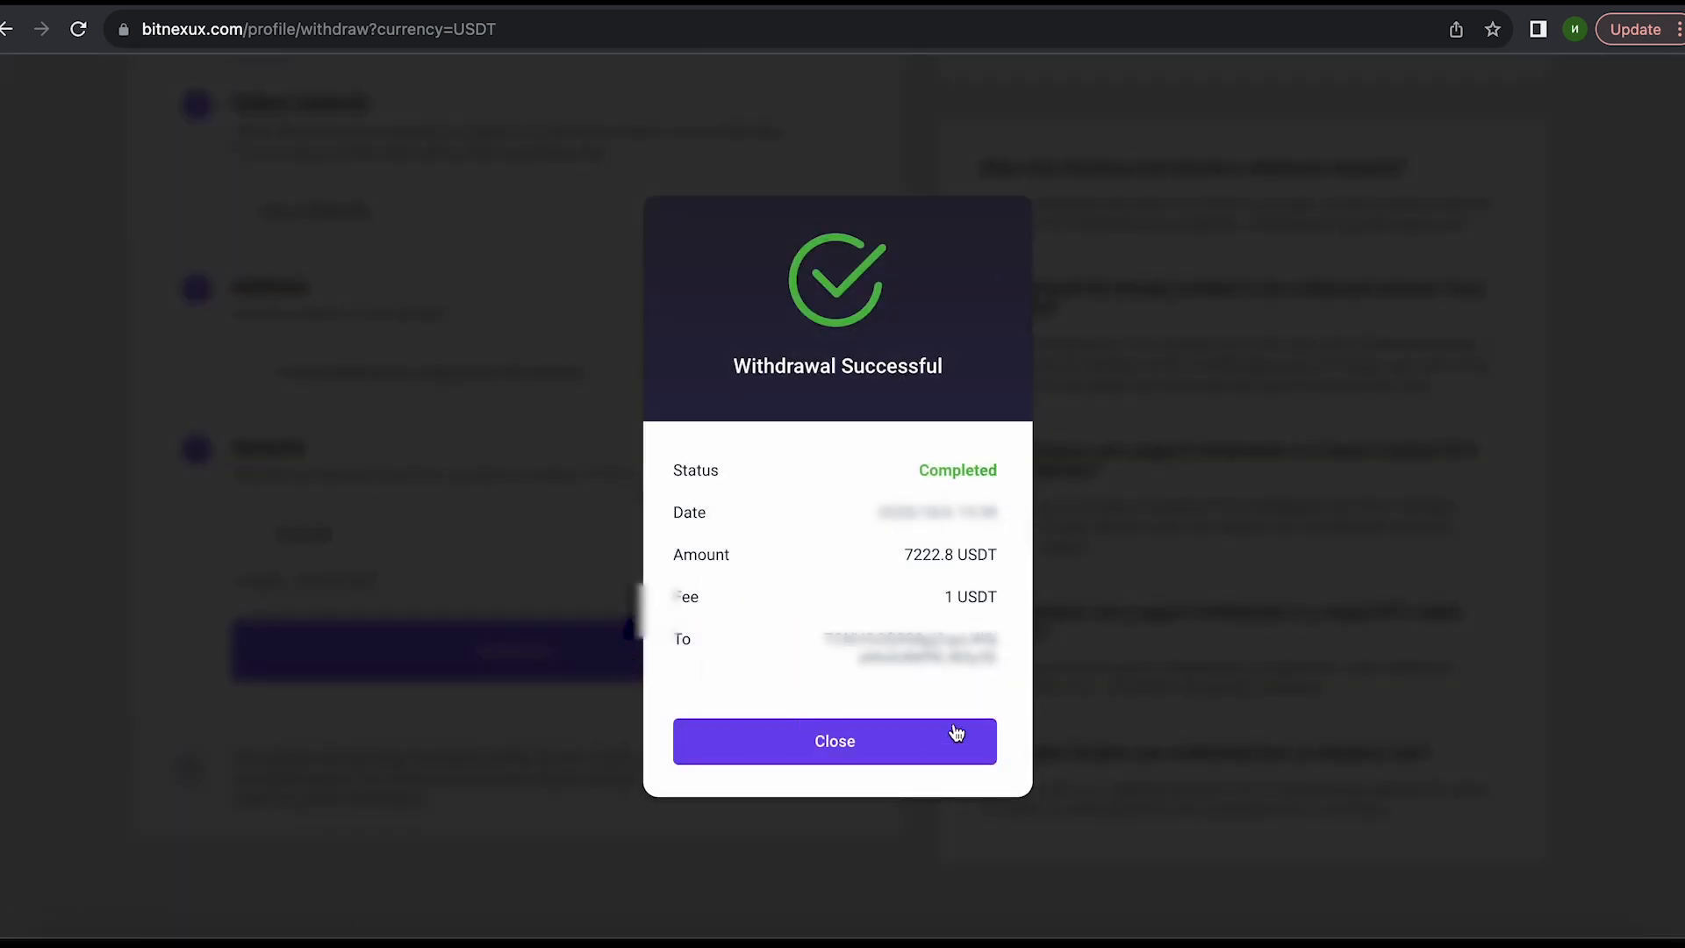
click(835, 740)
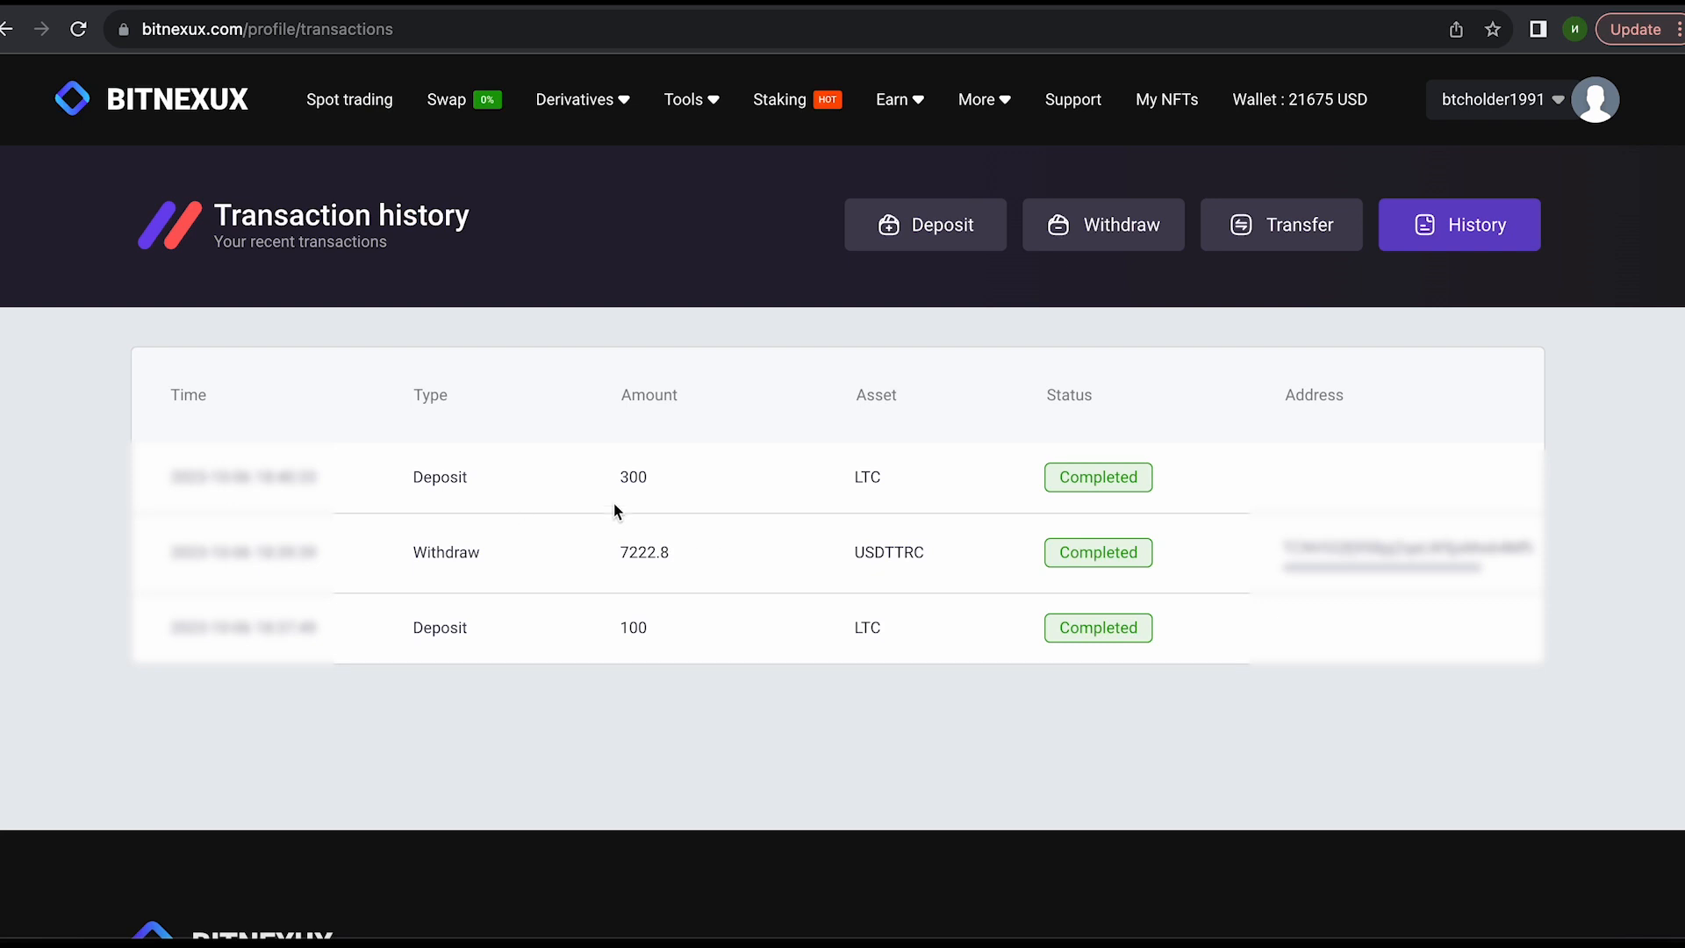
mouse_move(1200, 138)
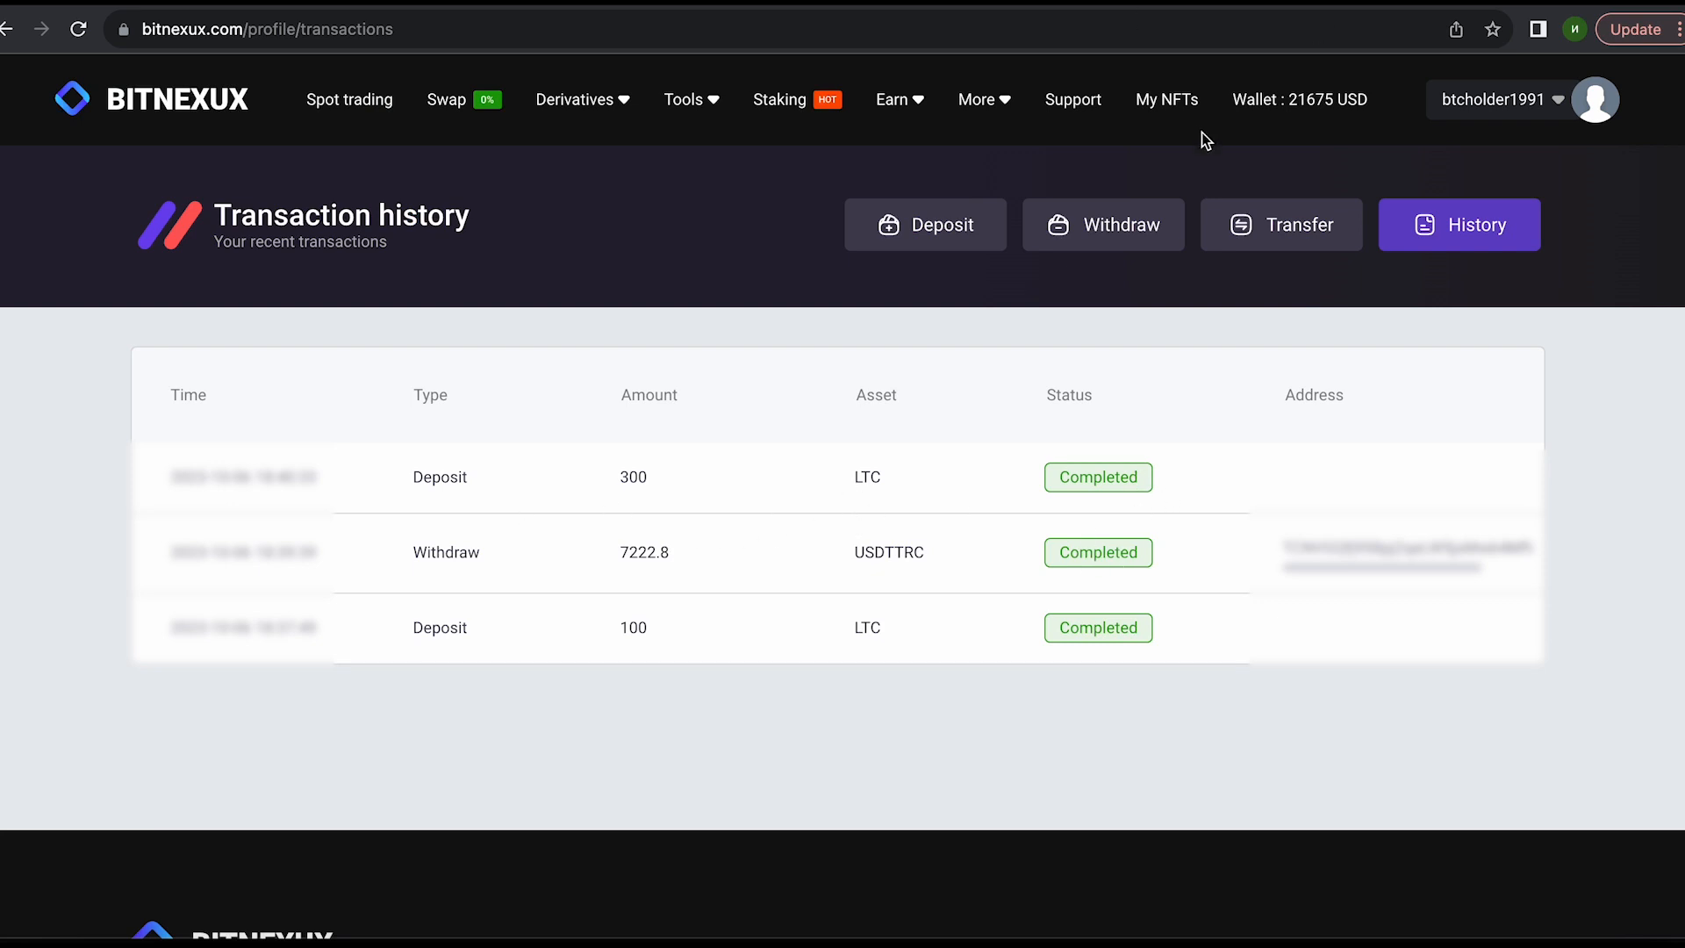
mouse_move(1344, 162)
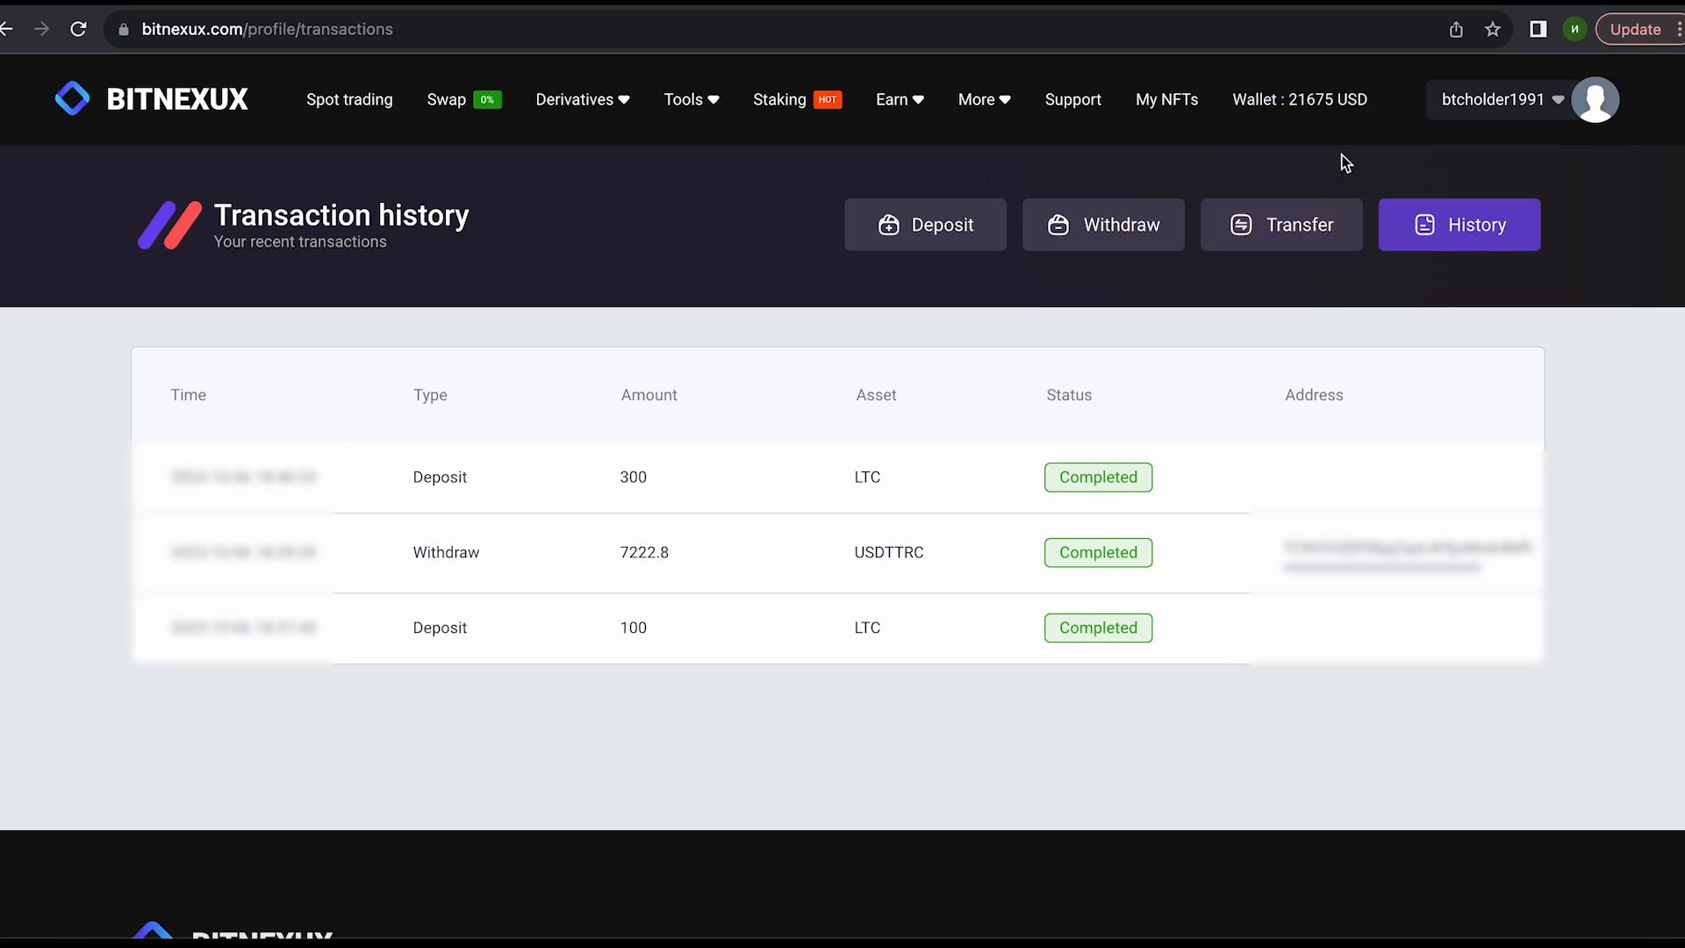
Step: Sell the newly deposited 300 LTC at market price on the LTC/USDT page
click(349, 98)
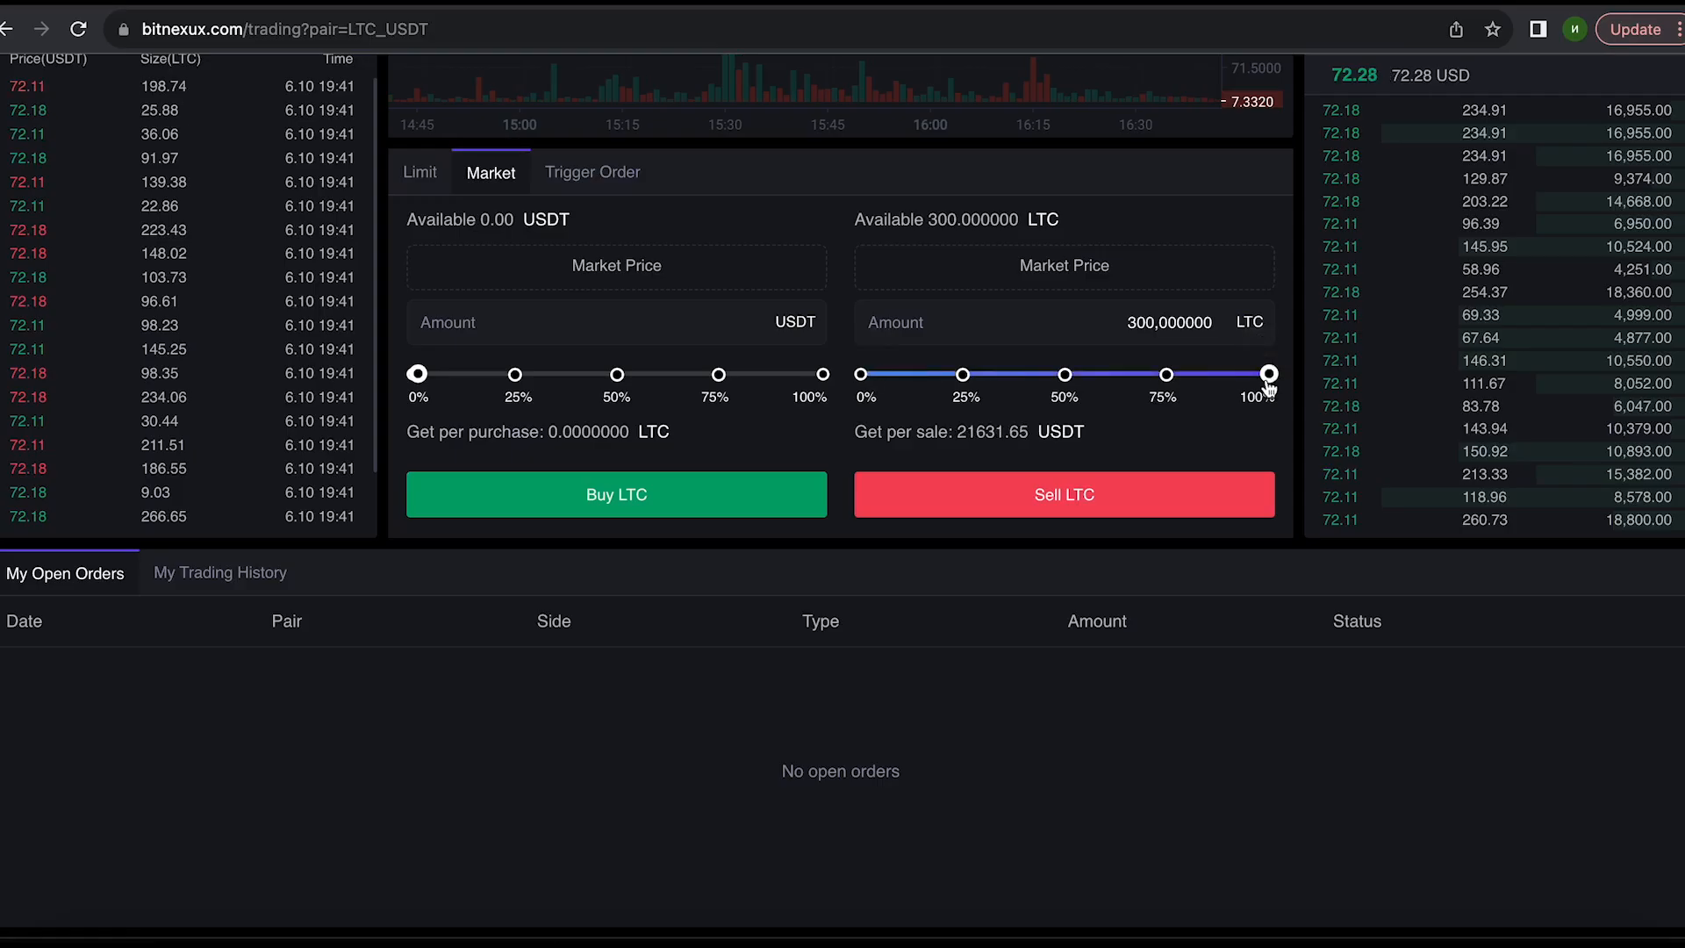
click(1063, 495)
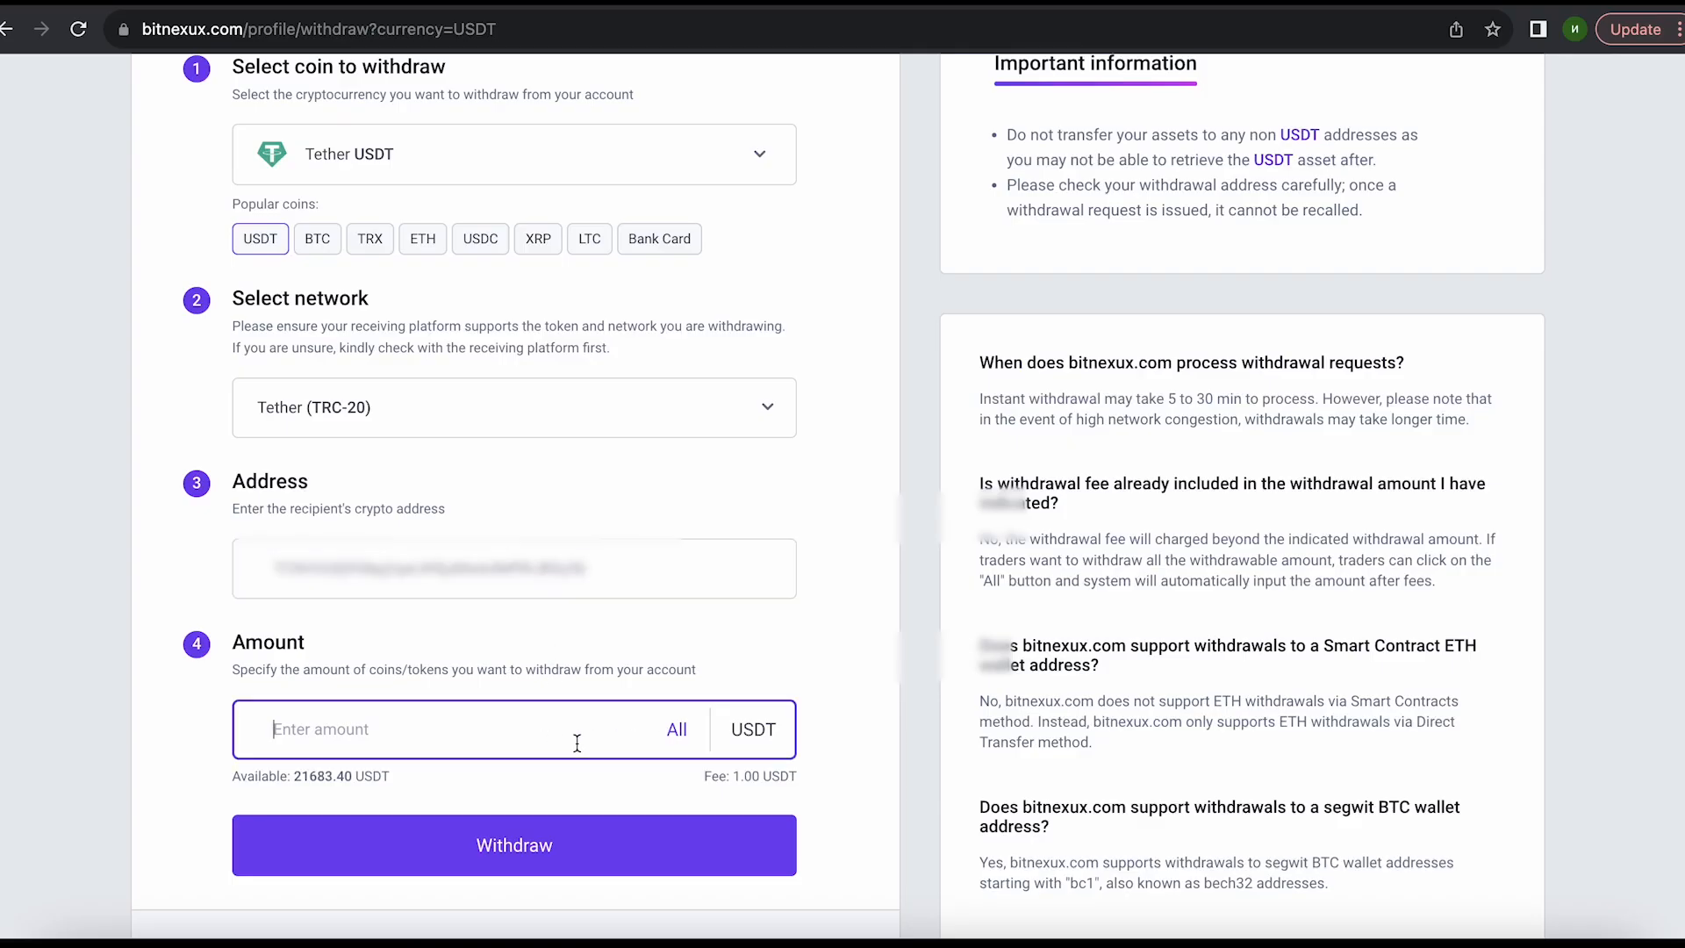
Step: Withdraw the full 21683.40 USDT balance, confirmed as 21682.4 USDT with a 1 USDT fee
click(677, 728)
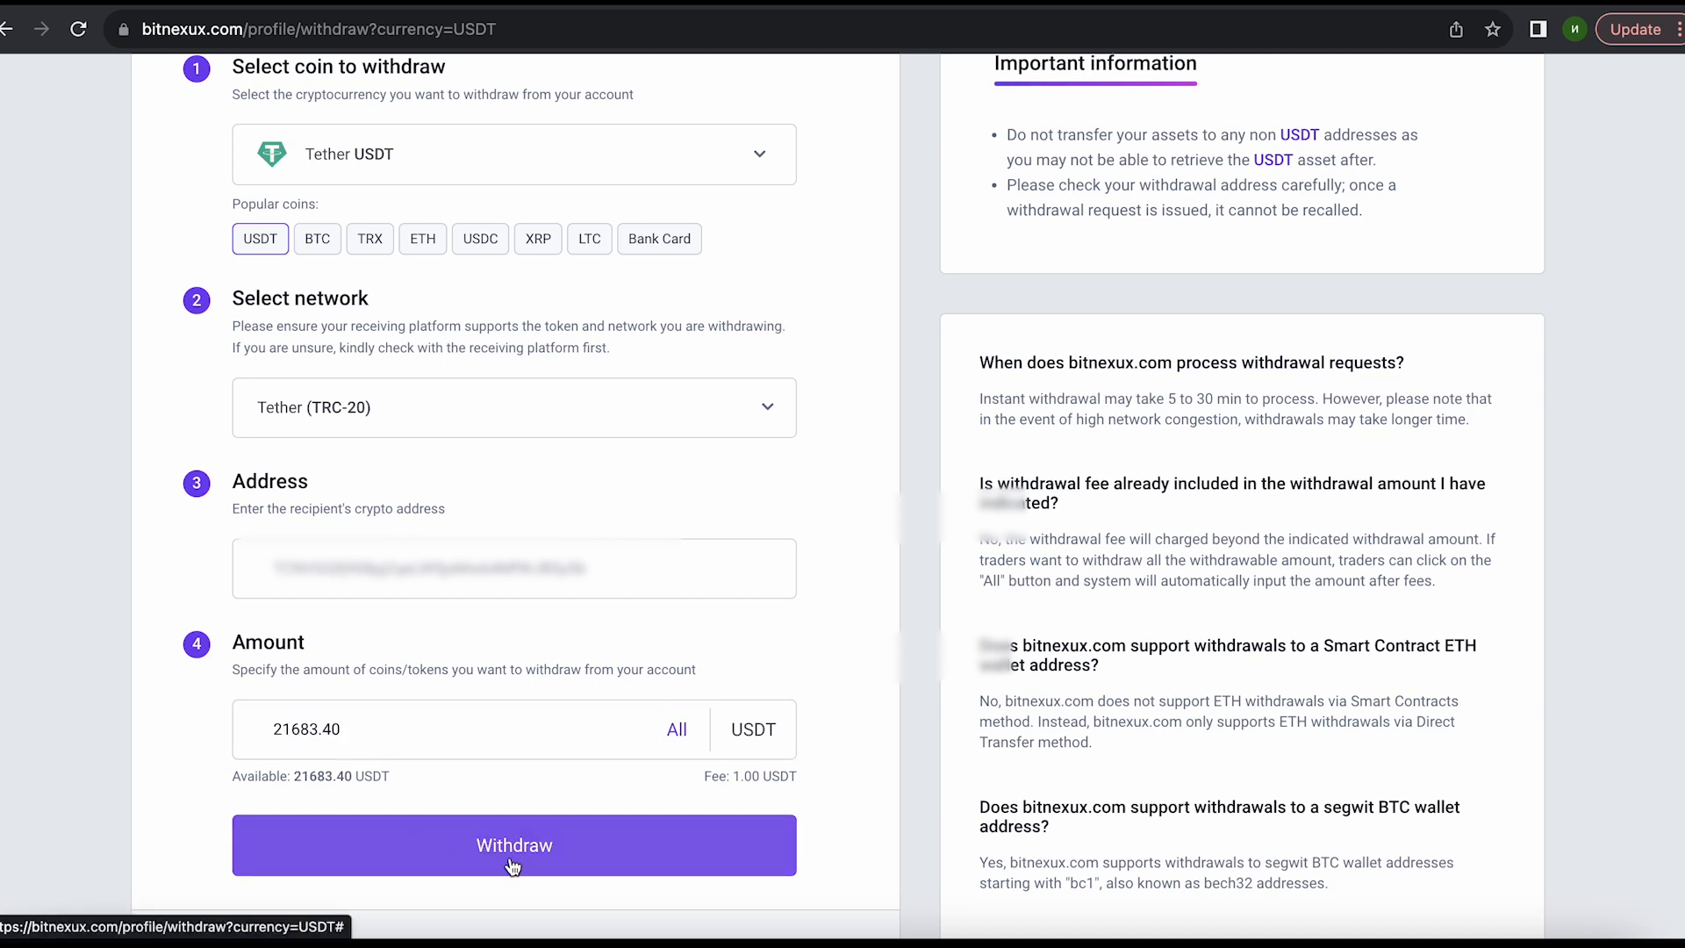
click(513, 844)
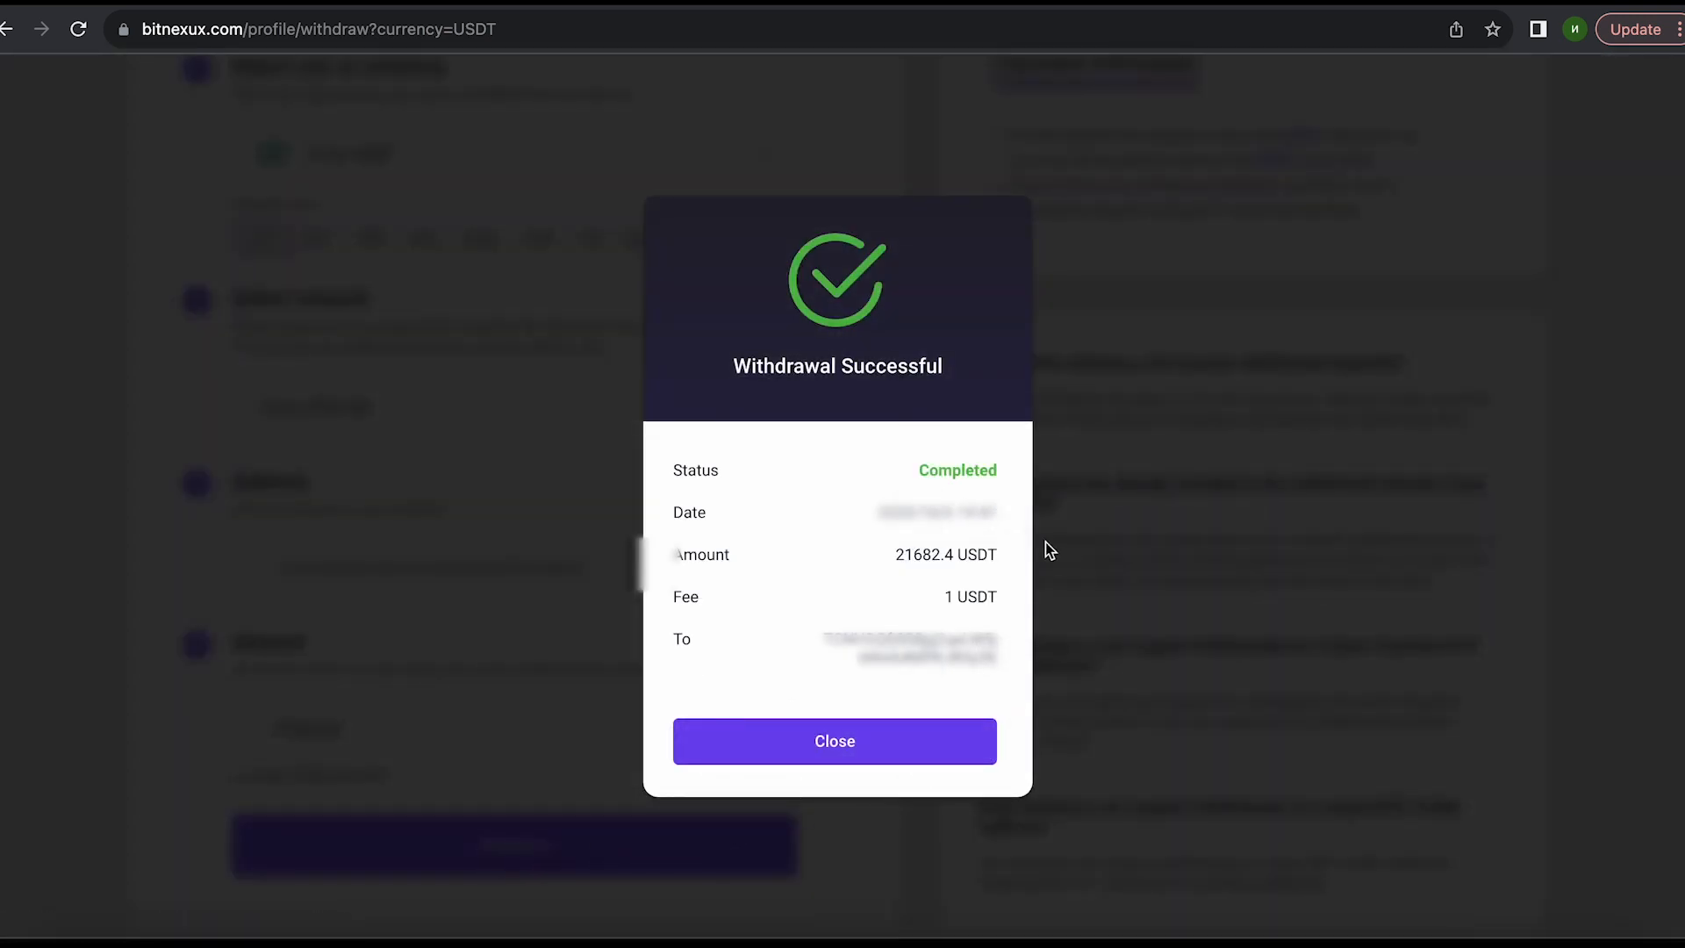